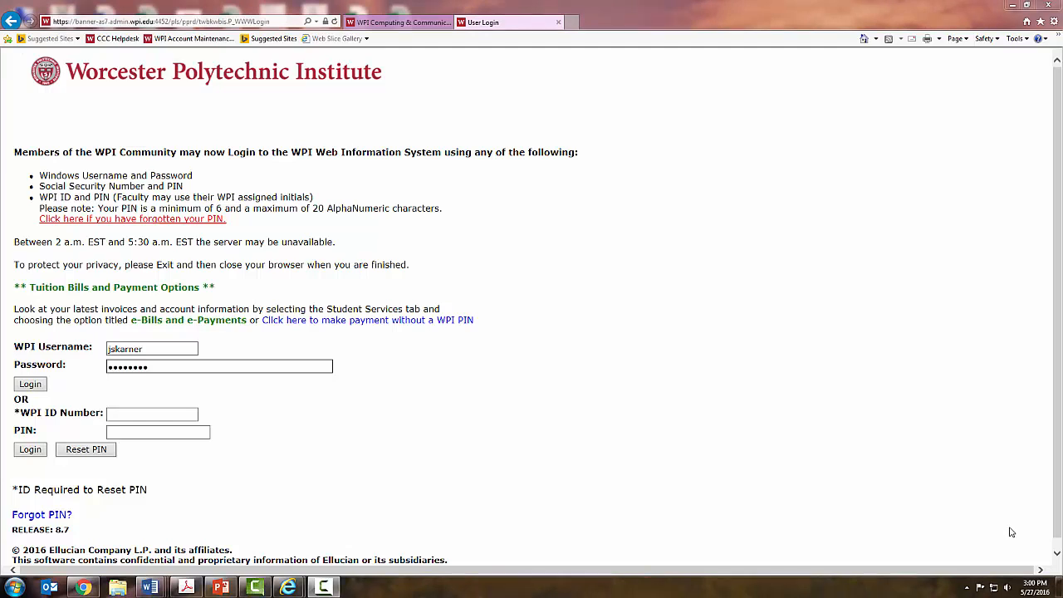
pyautogui.moveTo(811, 521)
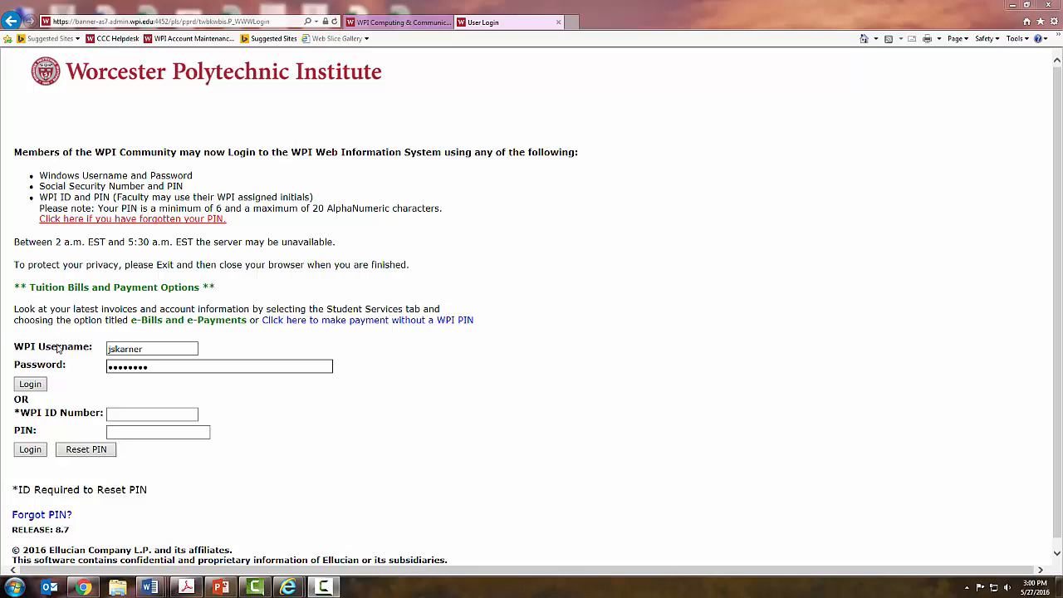
# Step: Sign in to Bannerweb, go to Student Services & Financial Aid > Registration and launch Schedule Planner
pyautogui.click(30, 384)
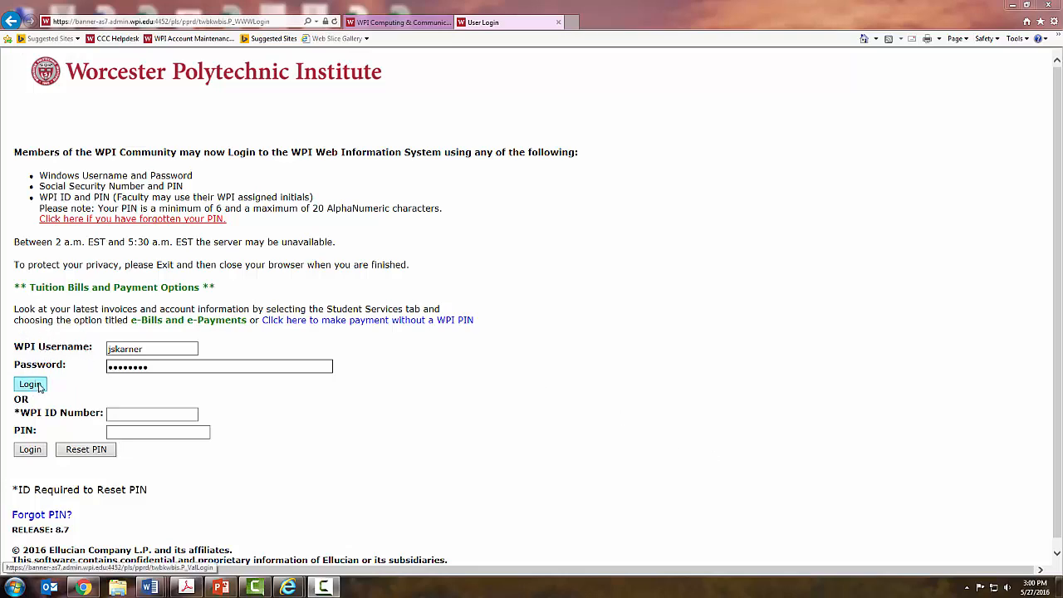
pyautogui.click(30, 385)
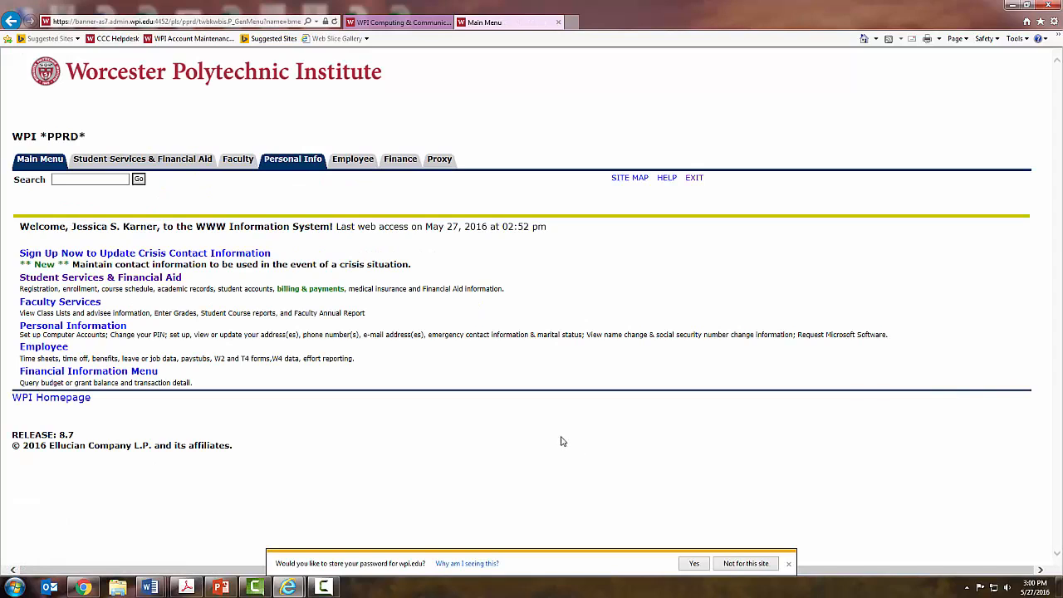
pyautogui.moveTo(178, 304)
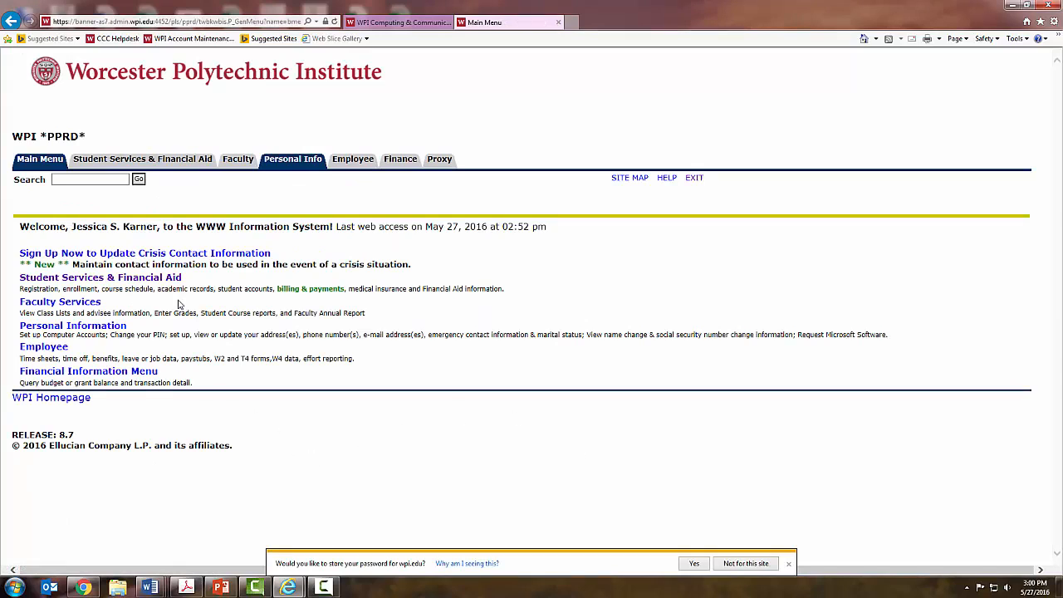
pyautogui.moveTo(143, 160)
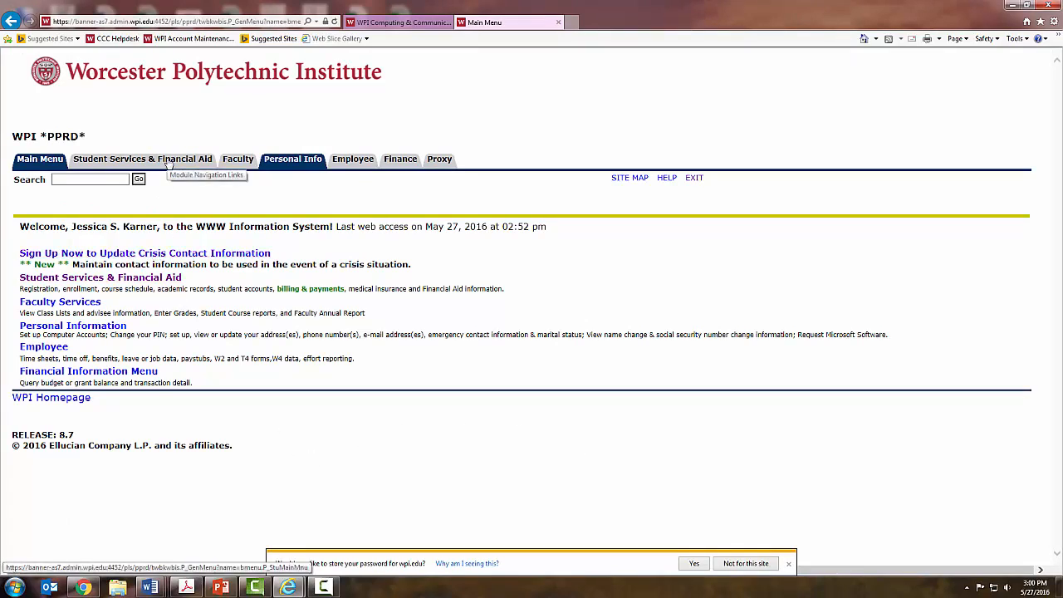
pyautogui.click(143, 159)
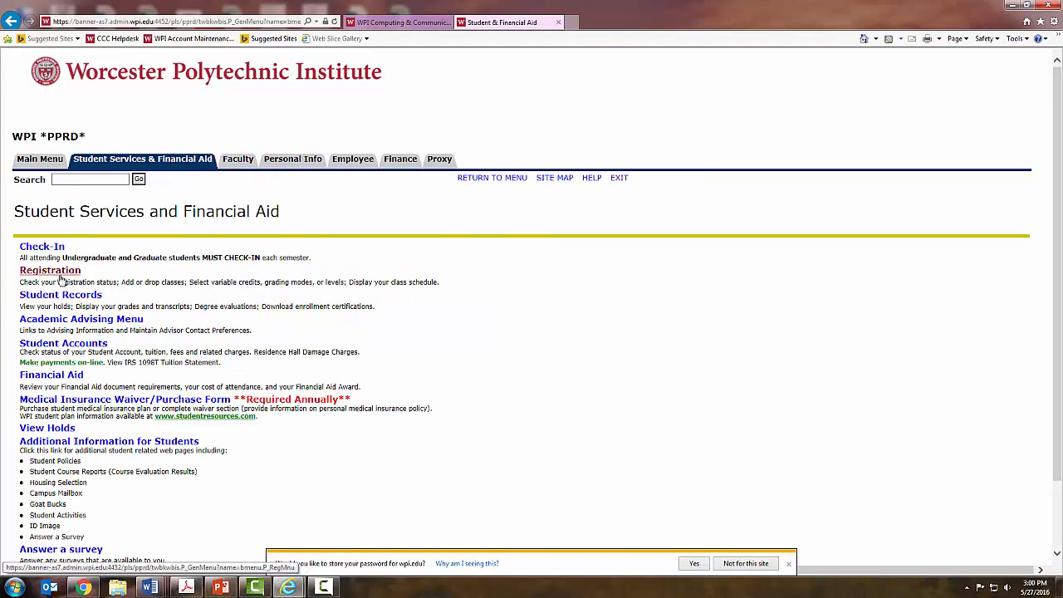
pyautogui.click(50, 269)
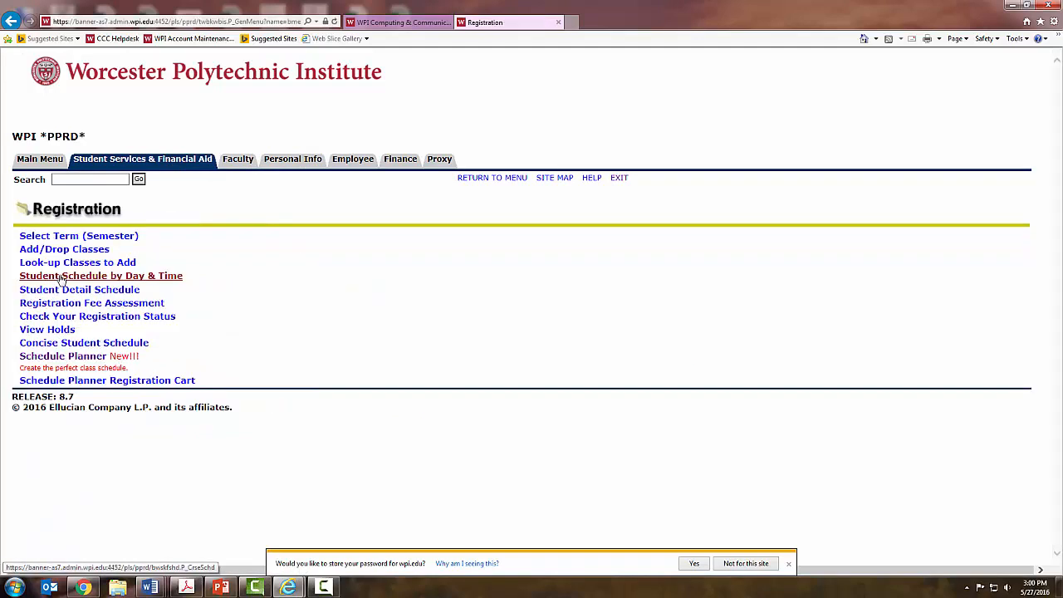
pyautogui.moveTo(63, 356)
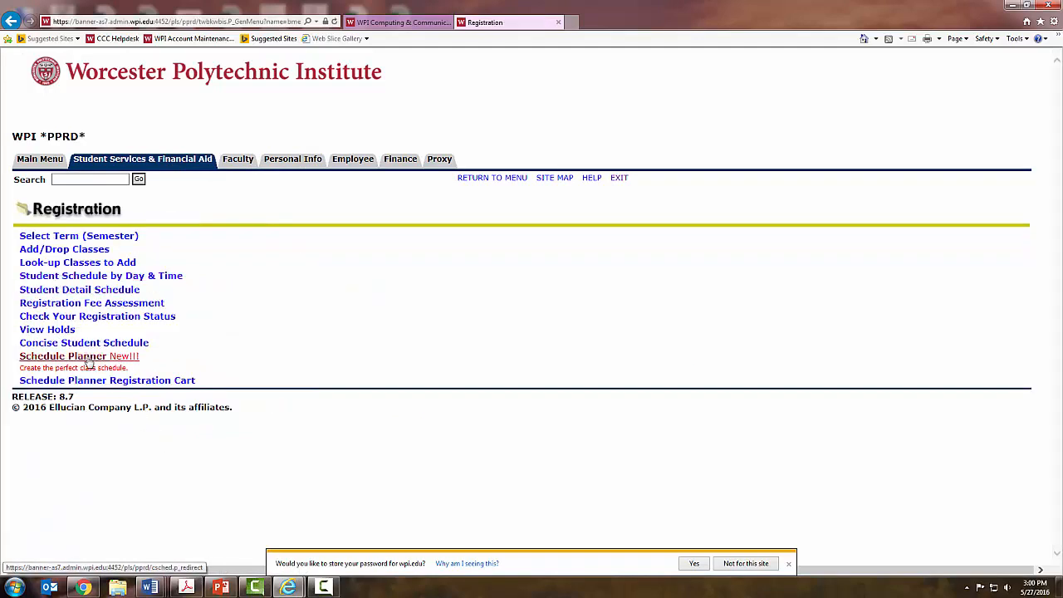
pyautogui.click(63, 356)
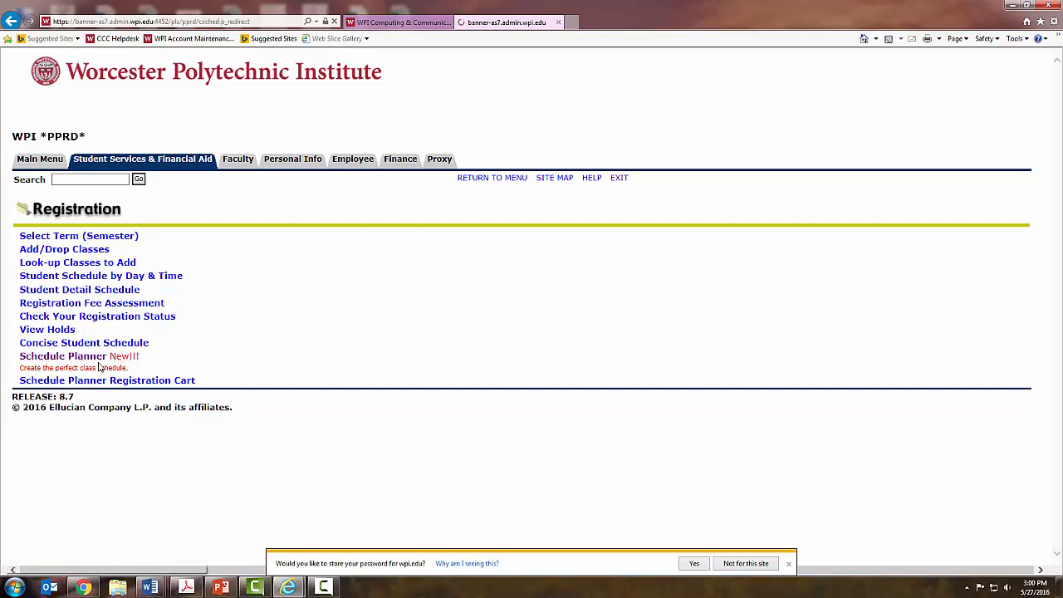
# Step: Choose Fall 2016 as the planning term and continue to the parts-of-term selection
pyautogui.click(63, 355)
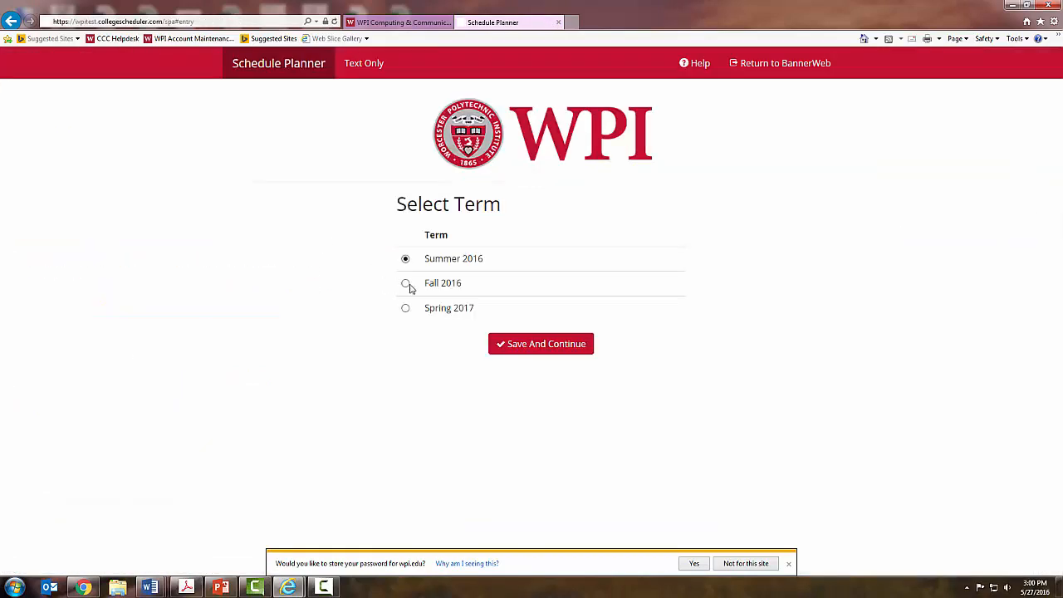
pyautogui.click(406, 283)
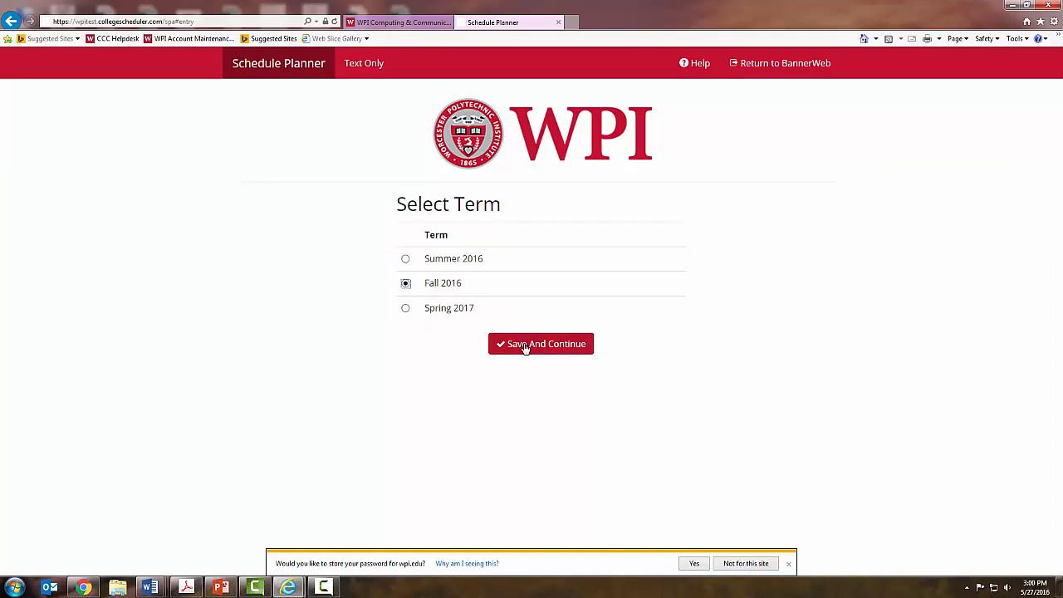
pyautogui.click(540, 344)
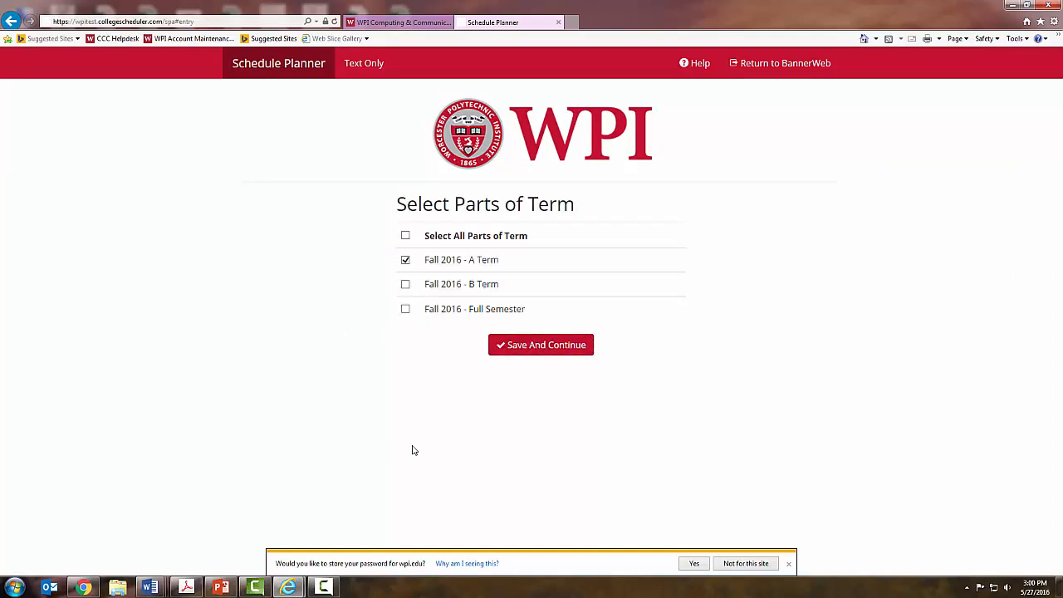
pyautogui.moveTo(514, 259)
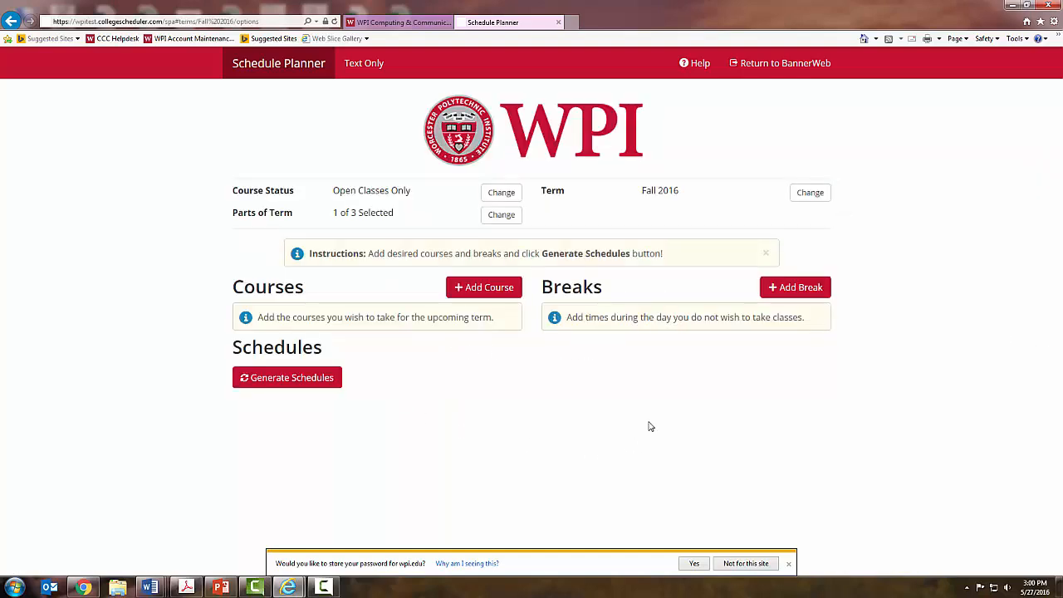
pyautogui.moveTo(545, 367)
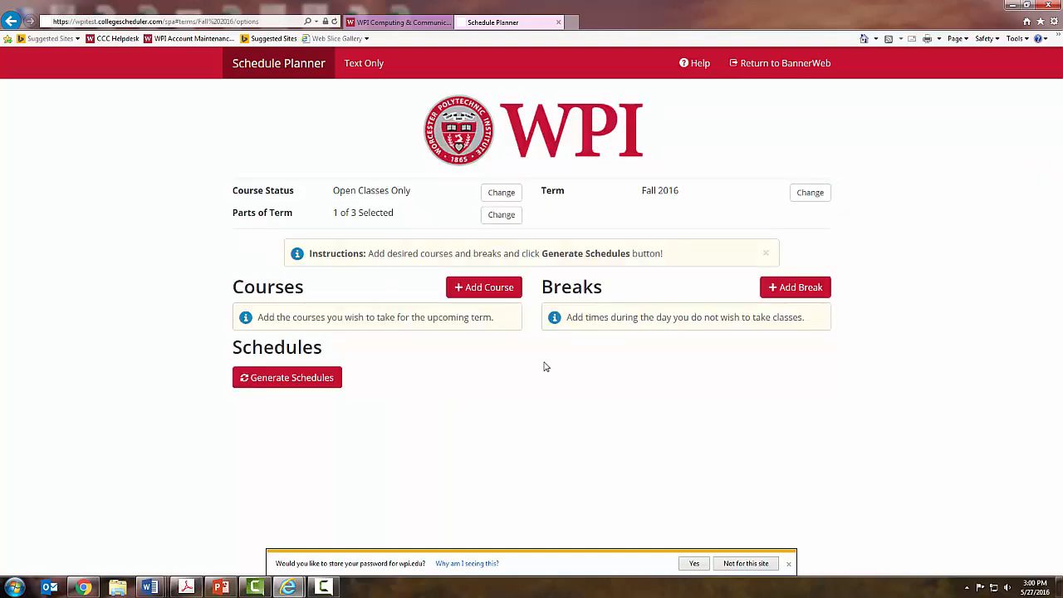
# Step: Start adding a course and choose Mathematical Sciences as the subject for MA 1021 Calculus I
pyautogui.click(484, 286)
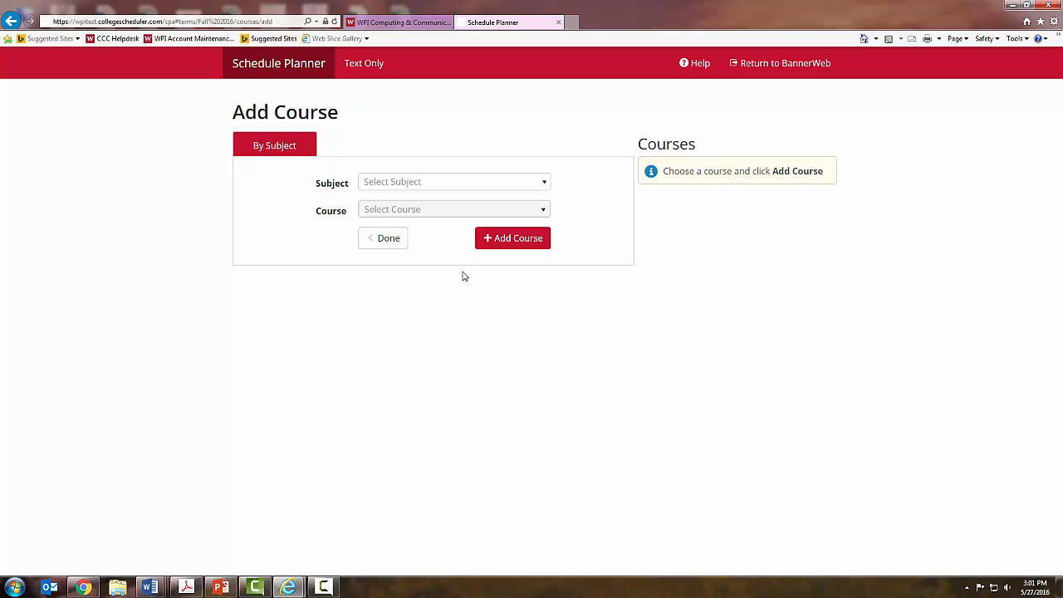
pyautogui.moveTo(445, 224)
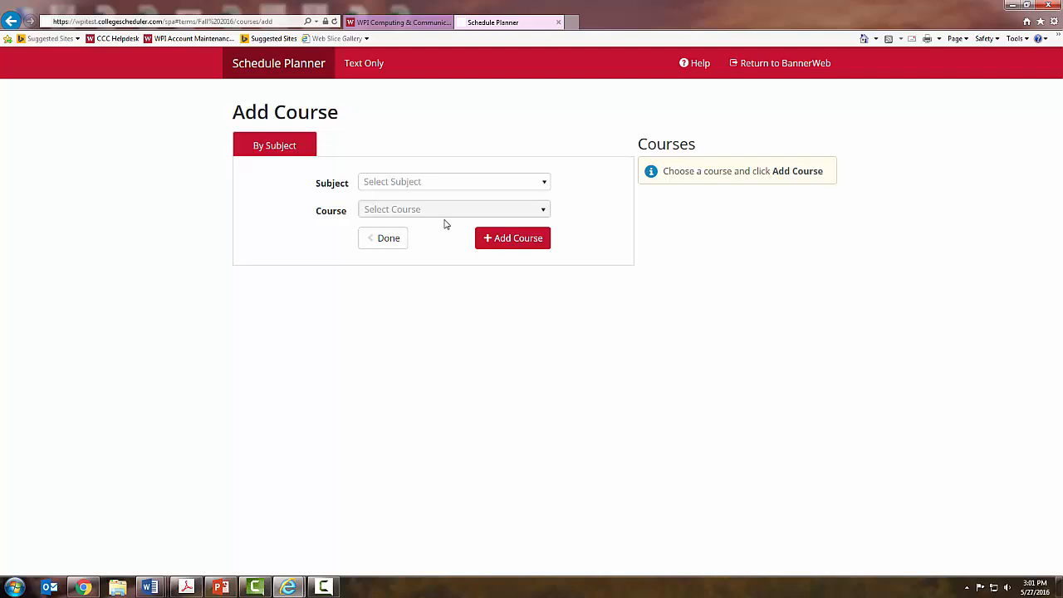
pyautogui.moveTo(548, 186)
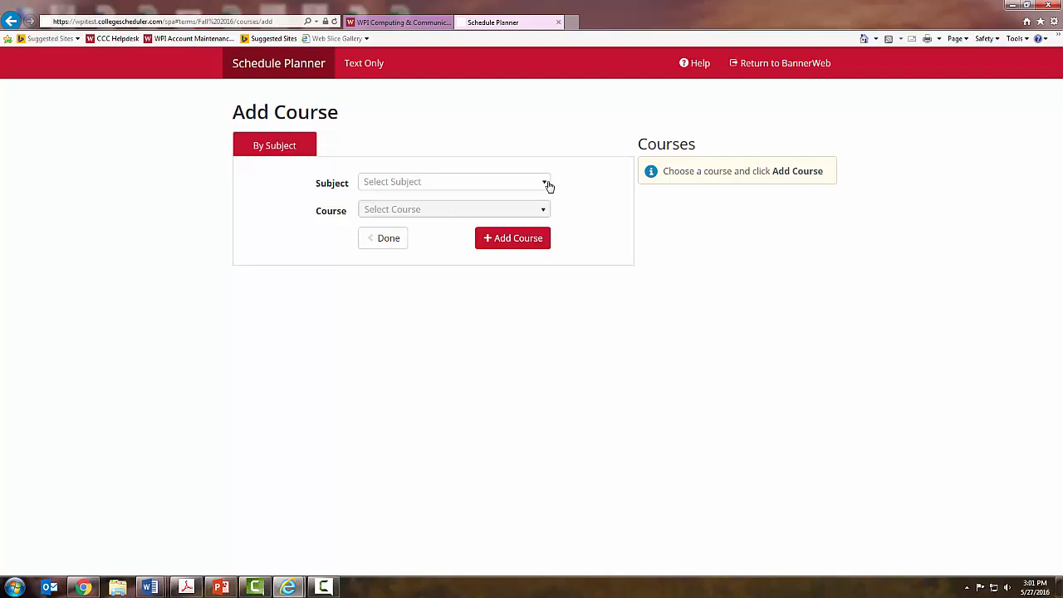
pyautogui.moveTo(545, 184)
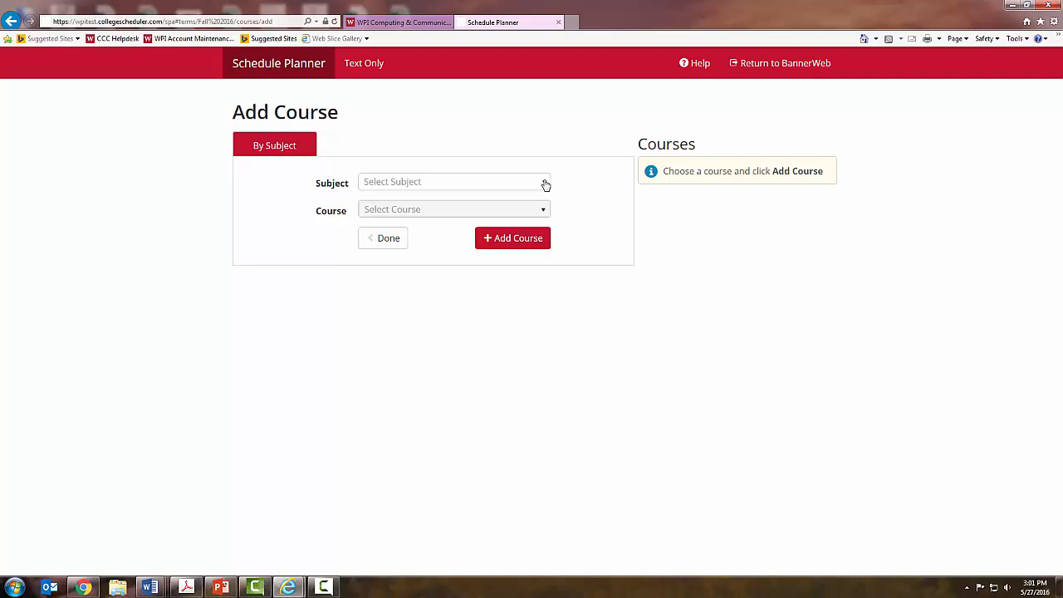
pyautogui.click(454, 181)
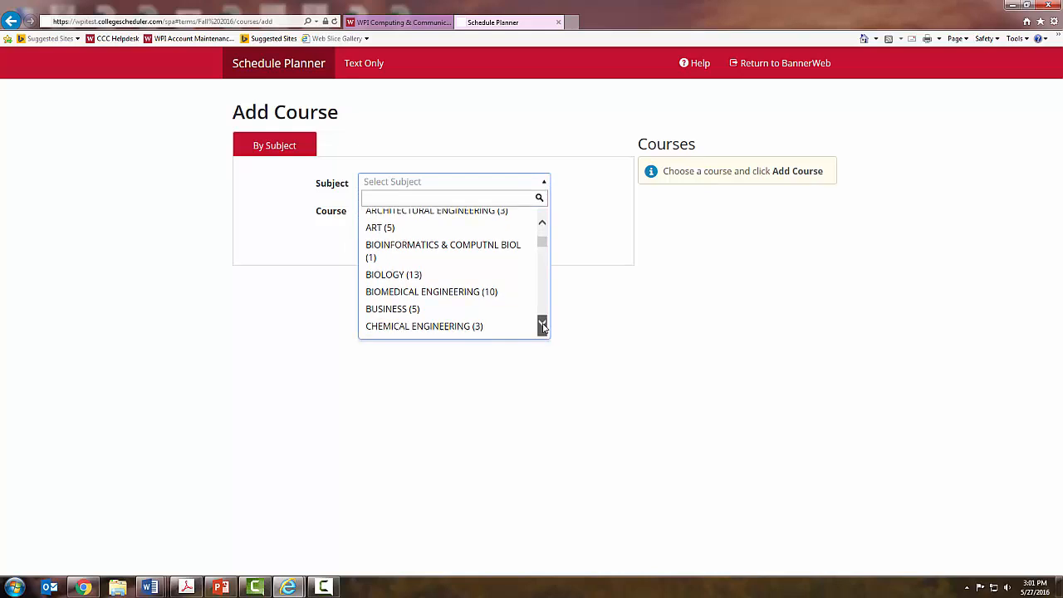
pyautogui.write('mathe')
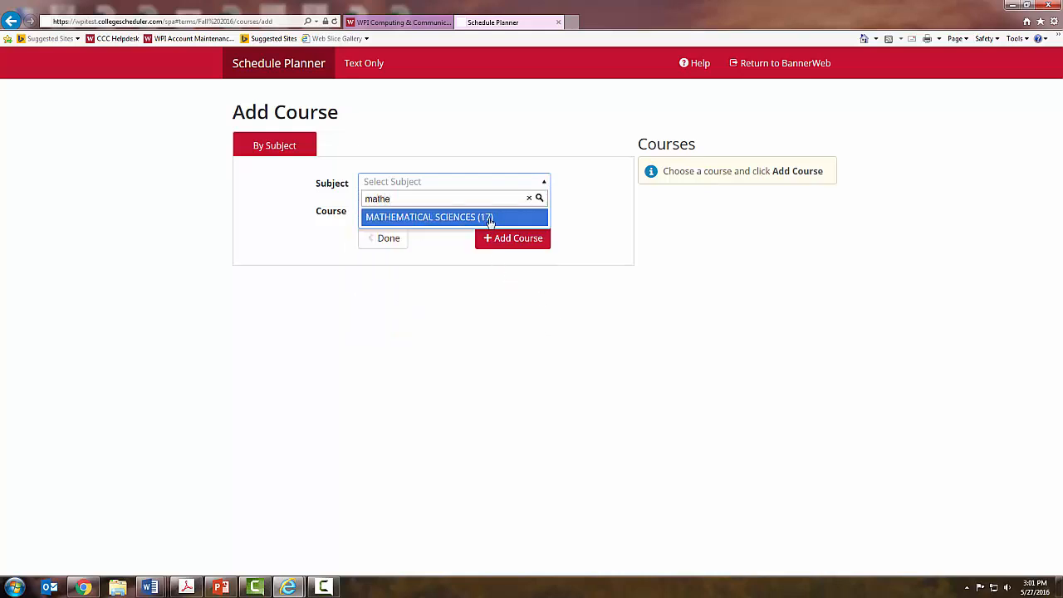
pyautogui.click(429, 216)
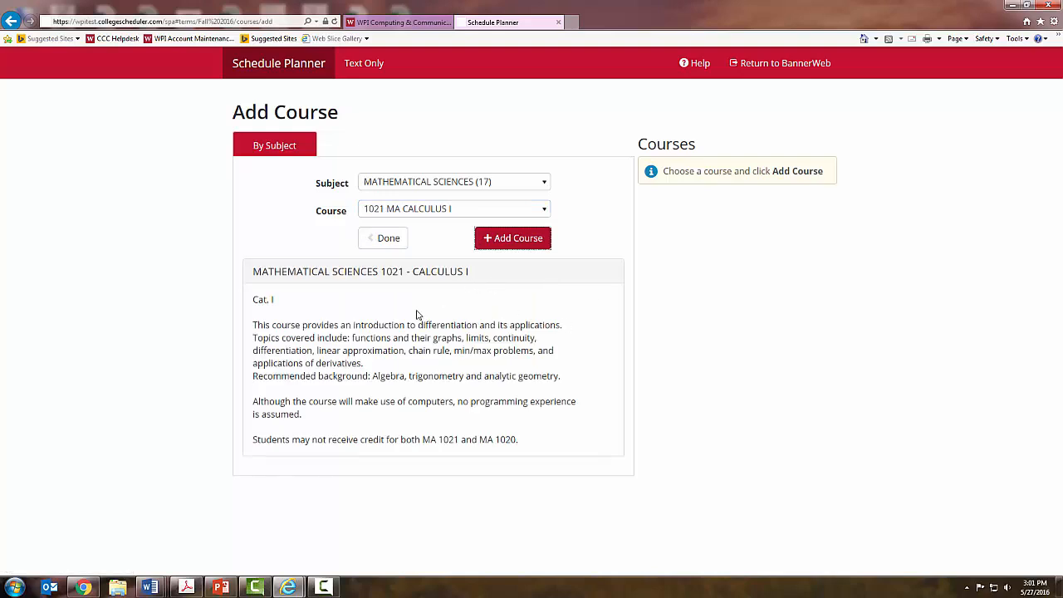
pyautogui.moveTo(525, 360)
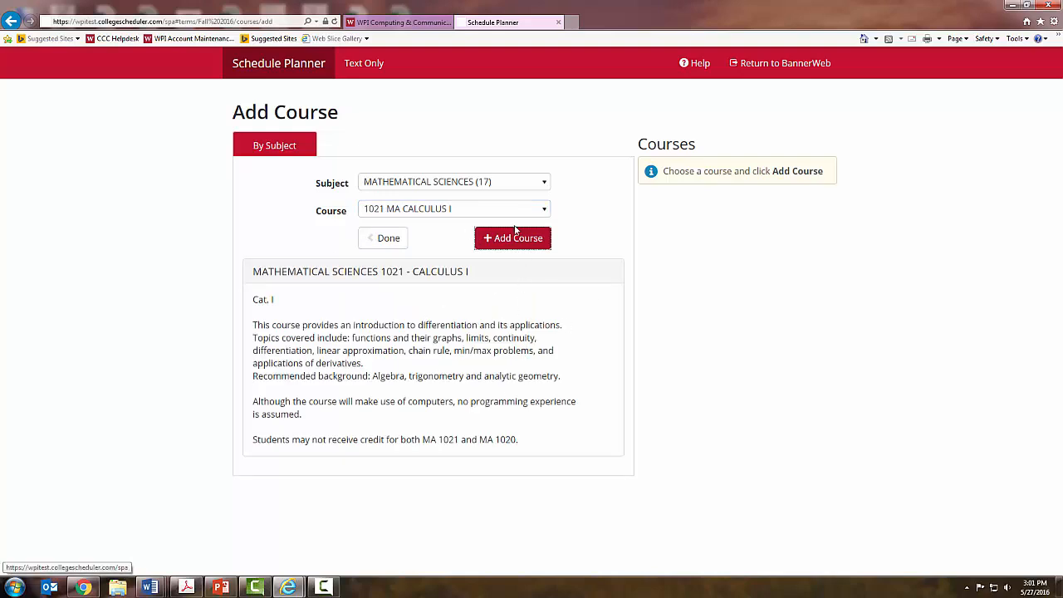
pyautogui.moveTo(516, 249)
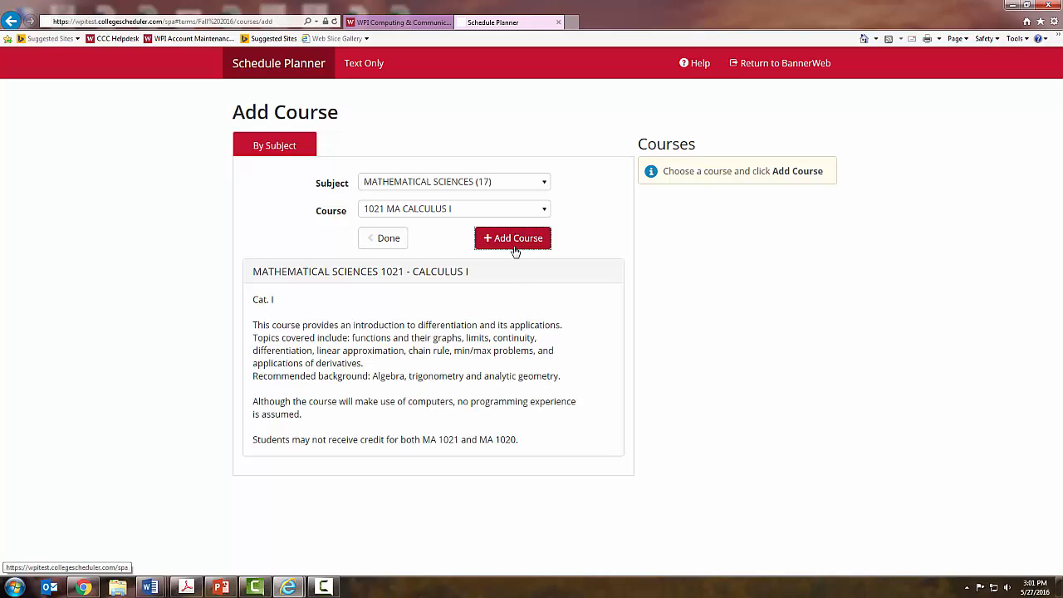
# Step: Add Calculus I and PH 1110 General Physics-Mechanics to the course list
pyautogui.click(512, 239)
pyautogui.write('p')
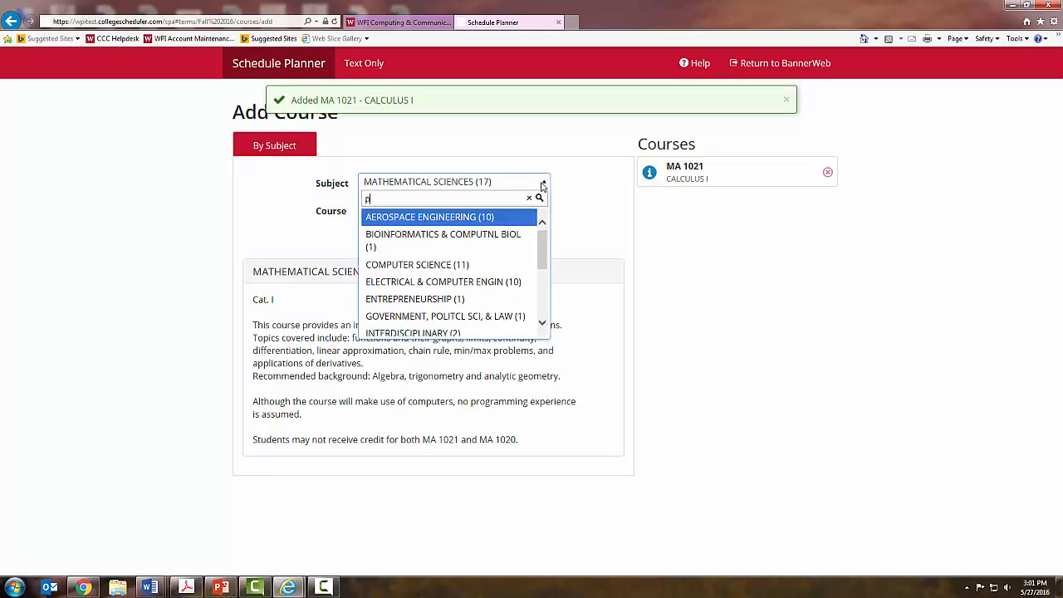
pyautogui.write('hysic')
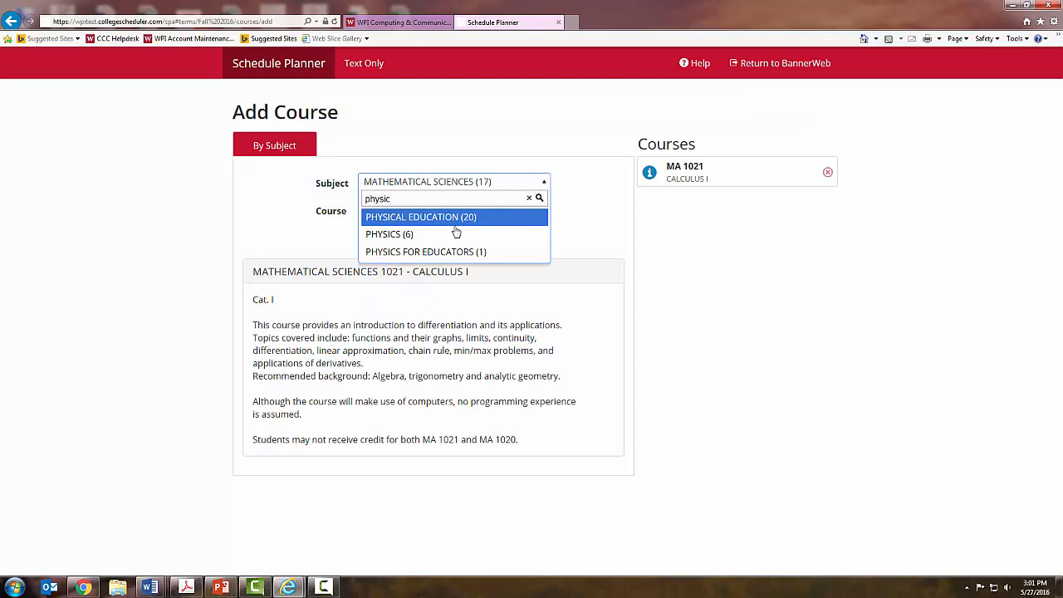
pyautogui.click(389, 232)
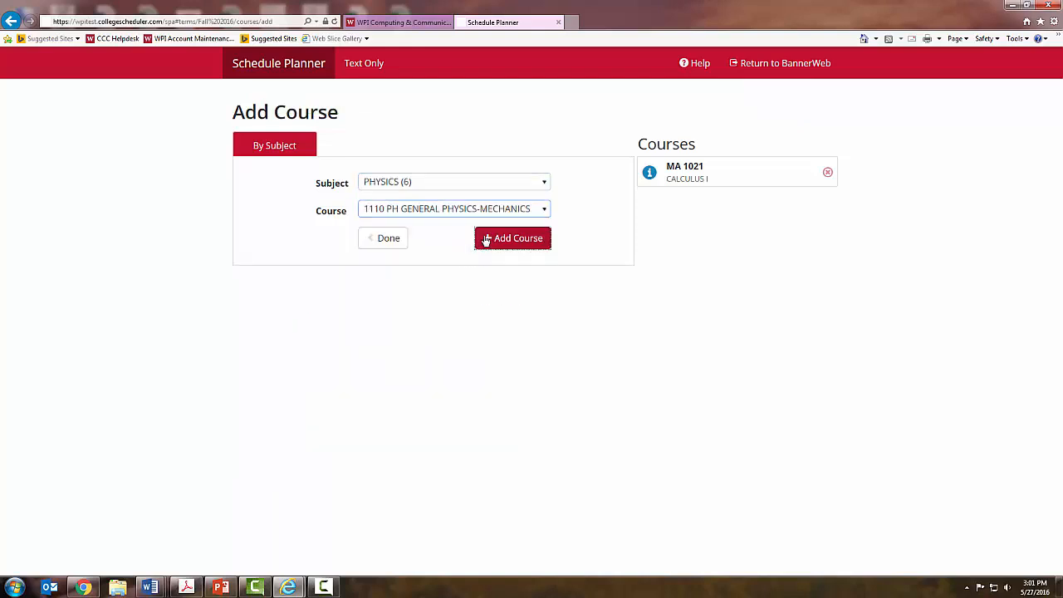
# Step: Add EN 1242 Introduction to English Poetry from the English subject to the course list
pyautogui.click(511, 240)
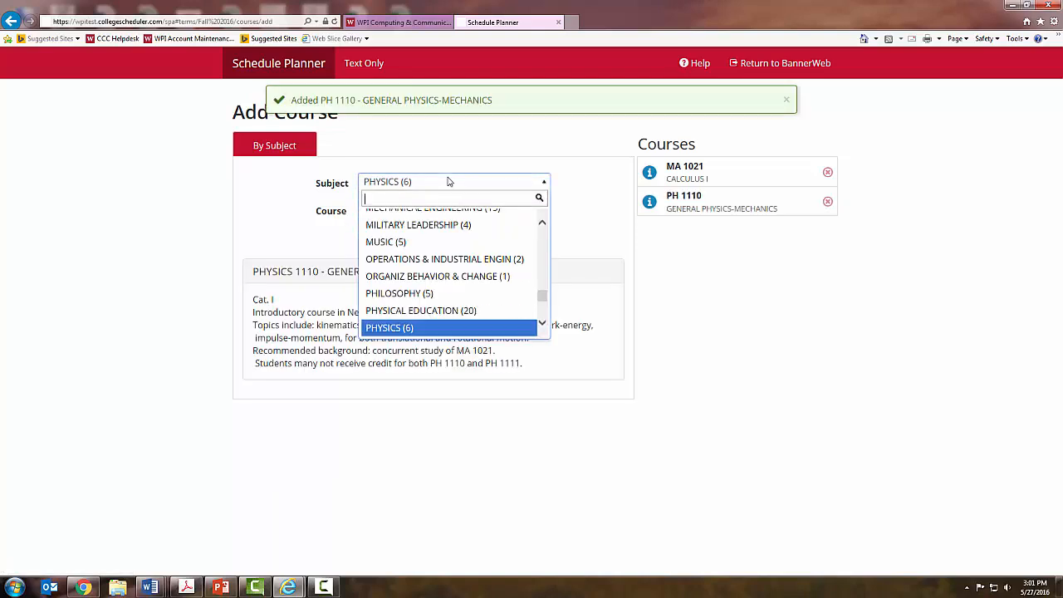
pyautogui.write('eng')
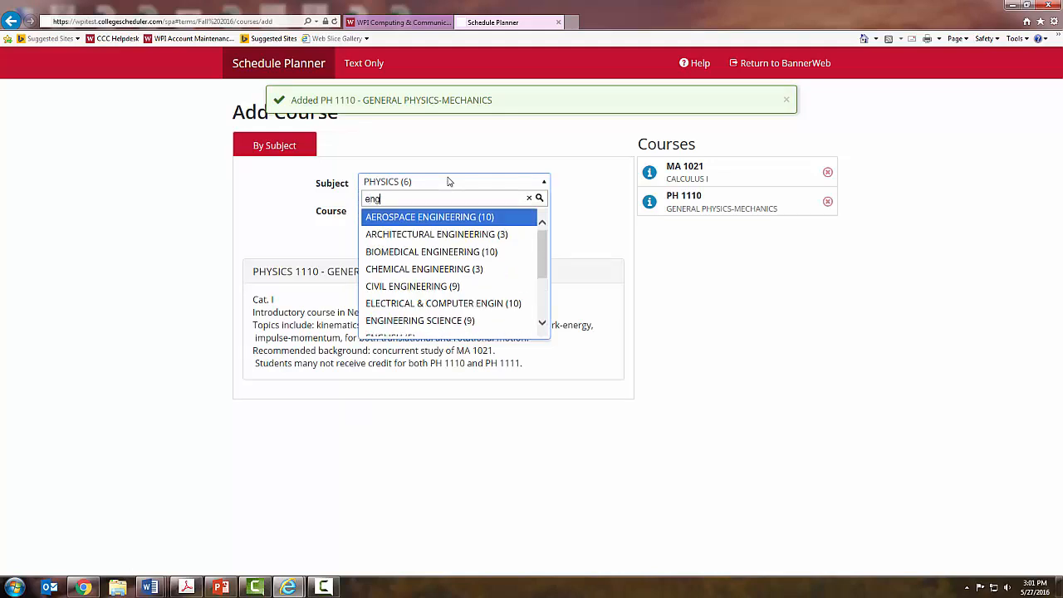
pyautogui.write('lish')
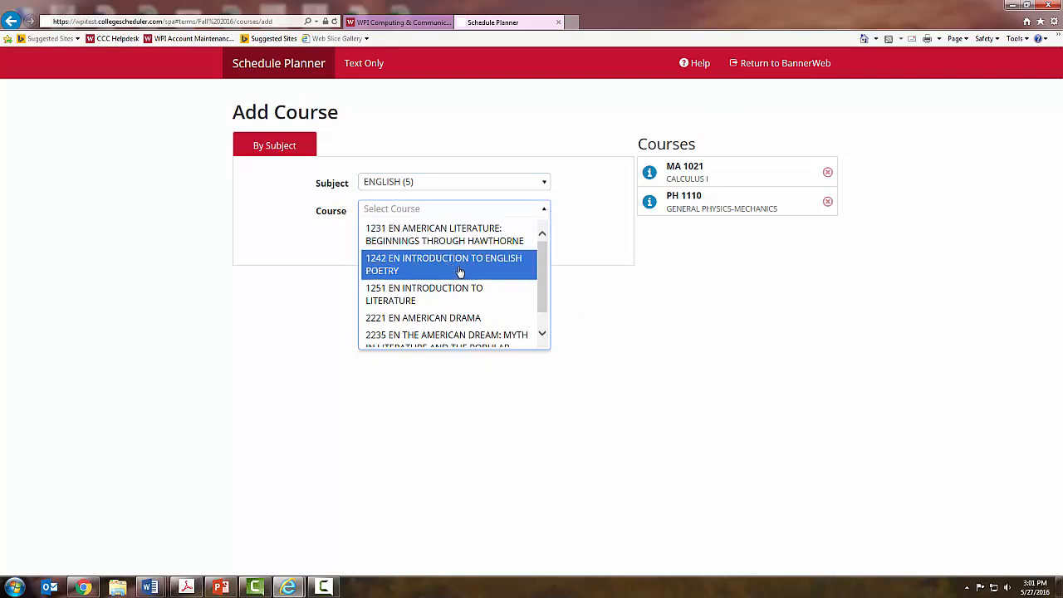
pyautogui.click(446, 264)
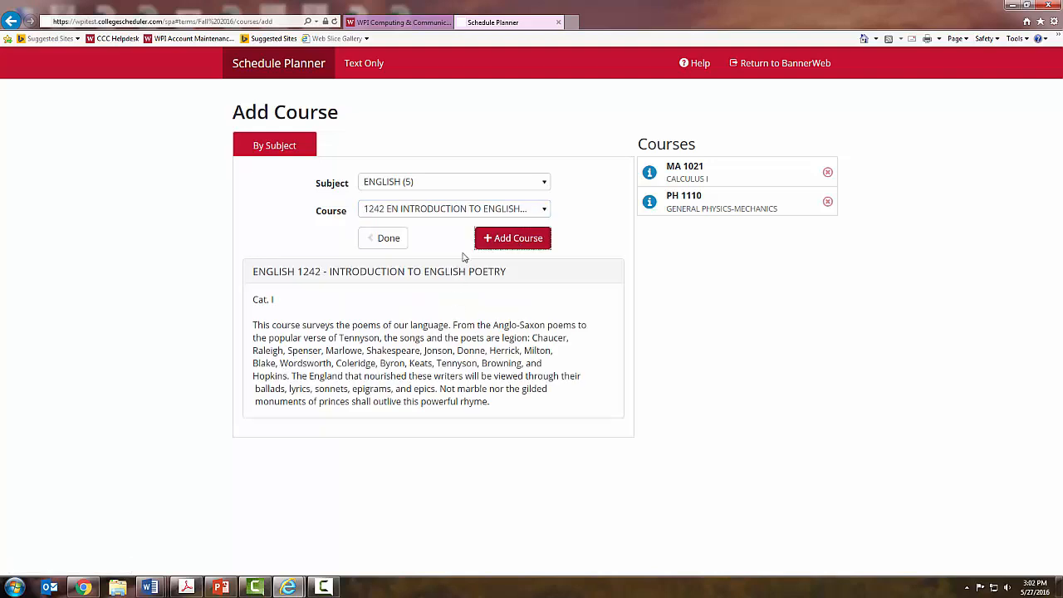
pyautogui.moveTo(513, 243)
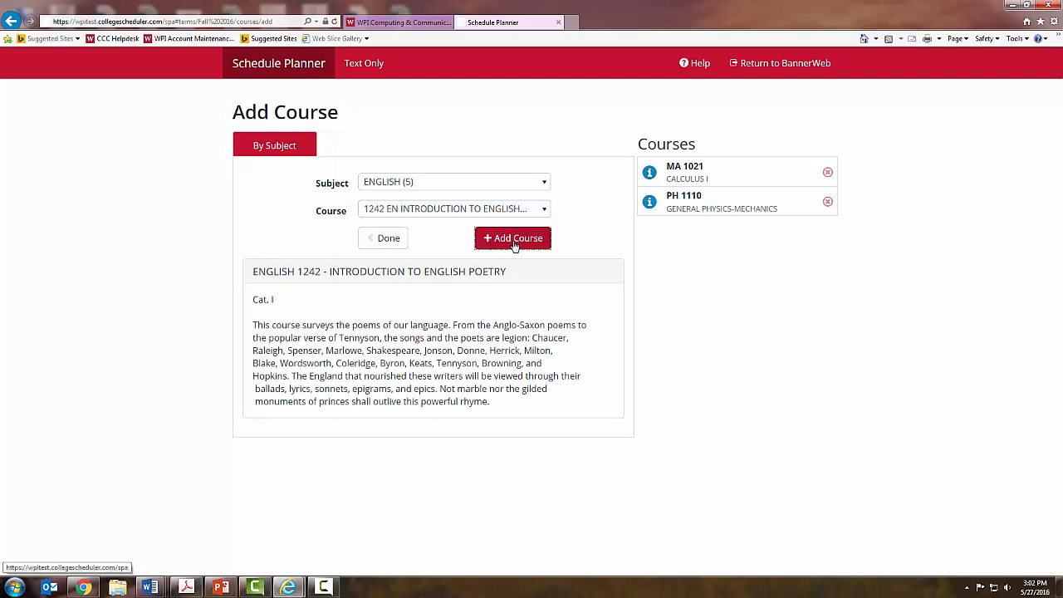
pyautogui.click(511, 239)
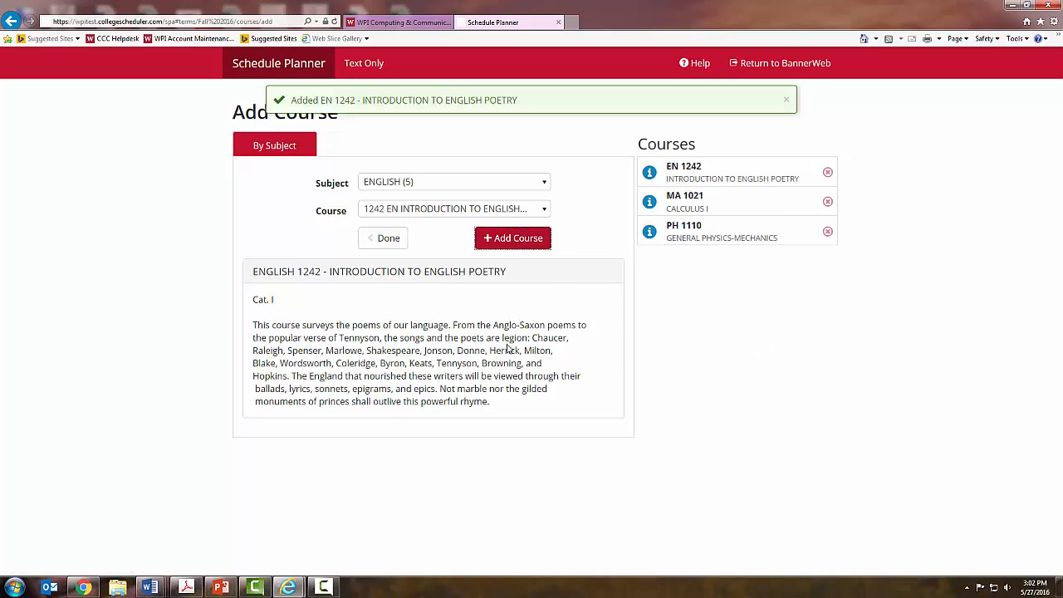
pyautogui.moveTo(346, 224)
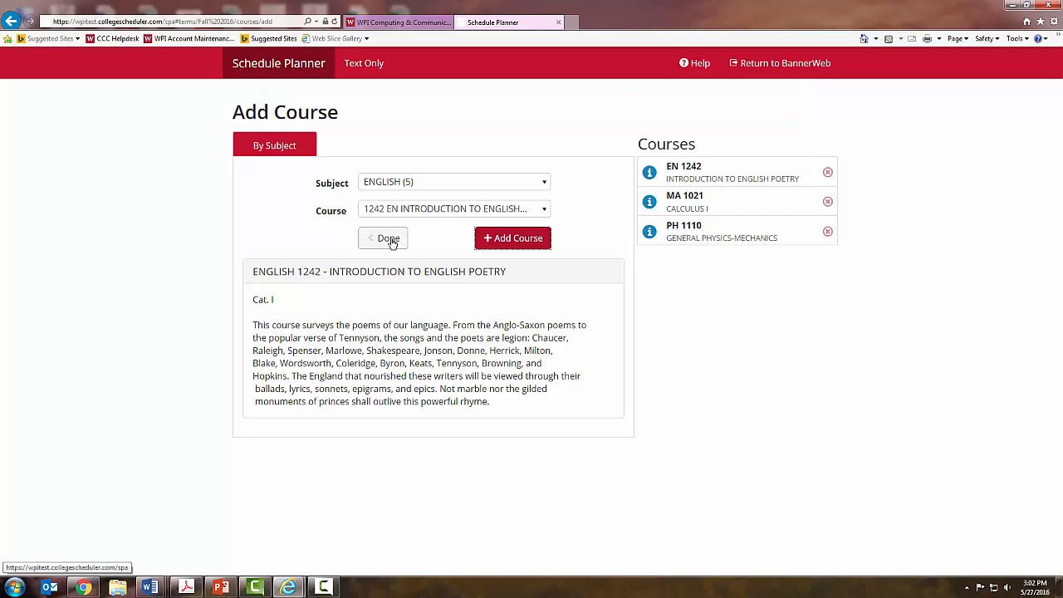
# Step: Finish adding courses, generate all schedule combinations and scroll through the first results
pyautogui.click(382, 239)
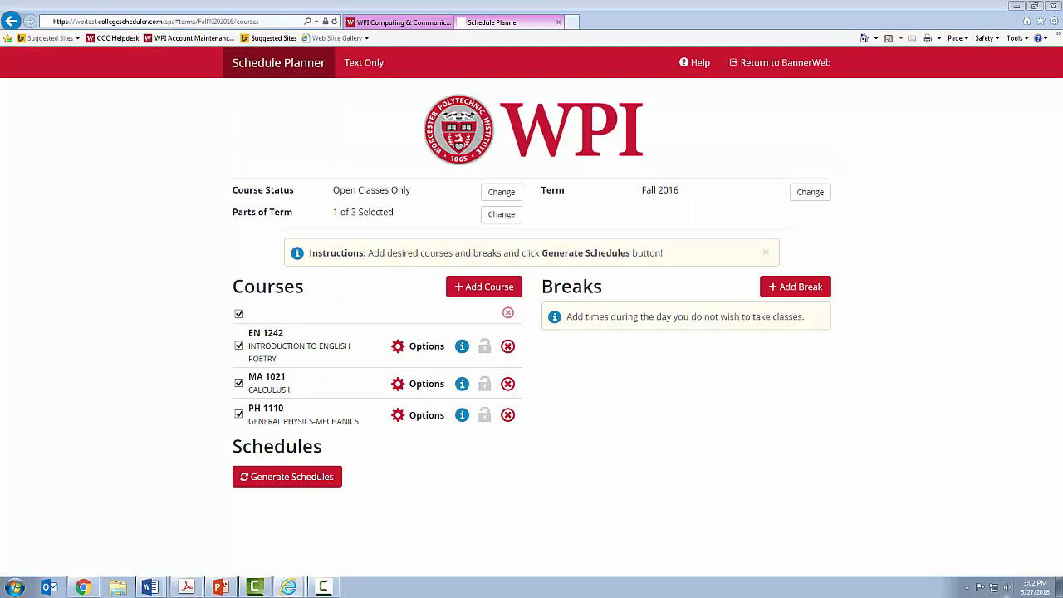
pyautogui.moveTo(794, 286)
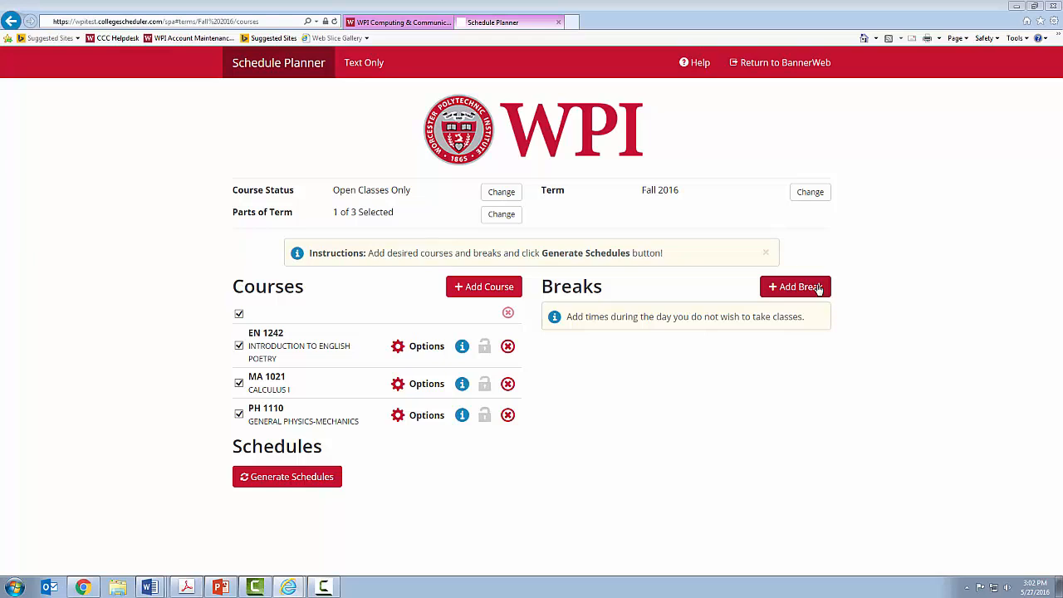
pyautogui.moveTo(728, 475)
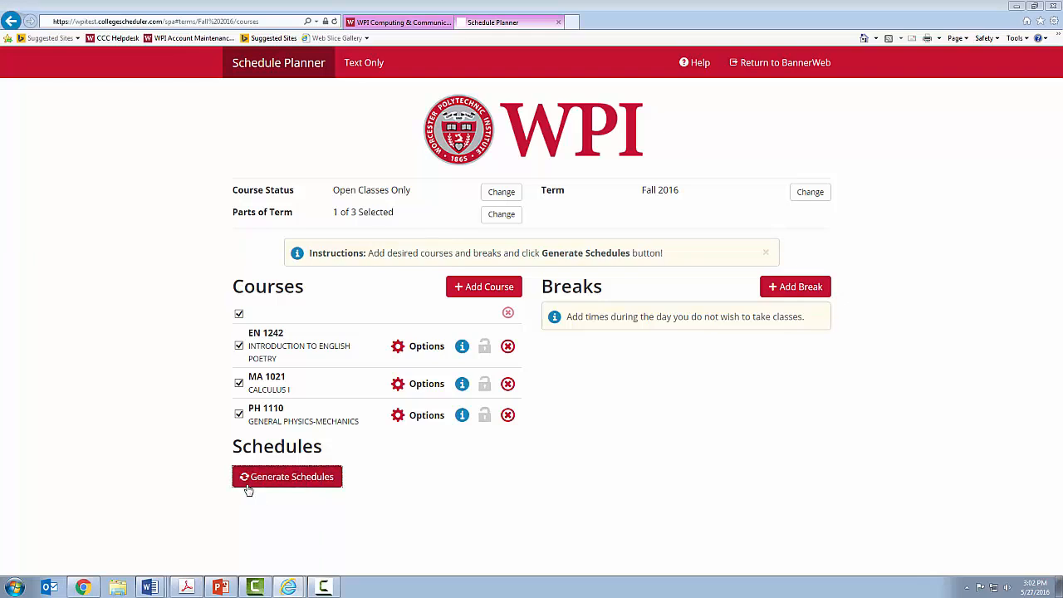
pyautogui.click(286, 476)
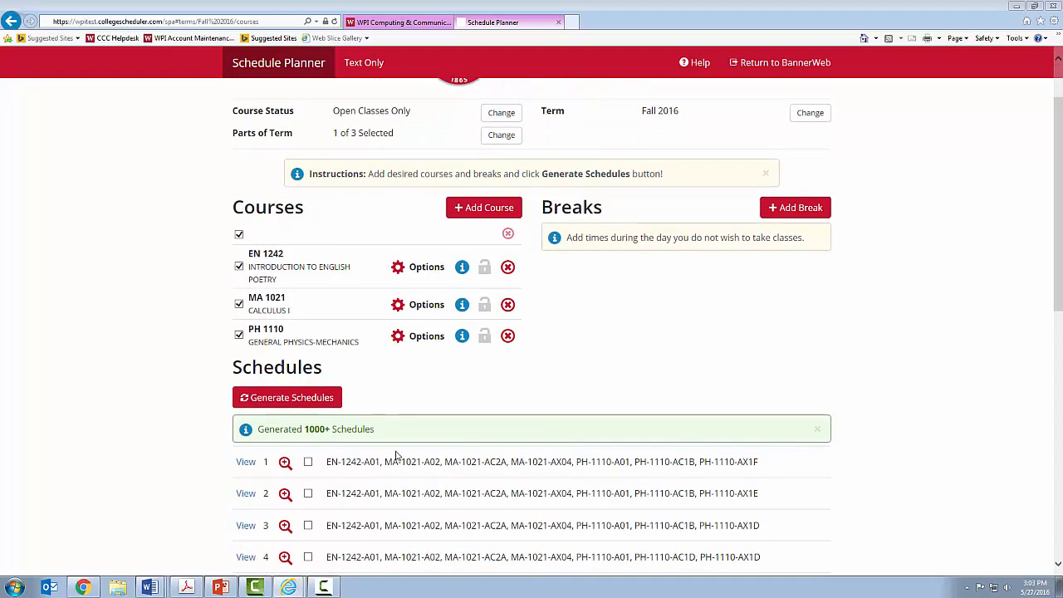
pyautogui.moveTo(343, 442)
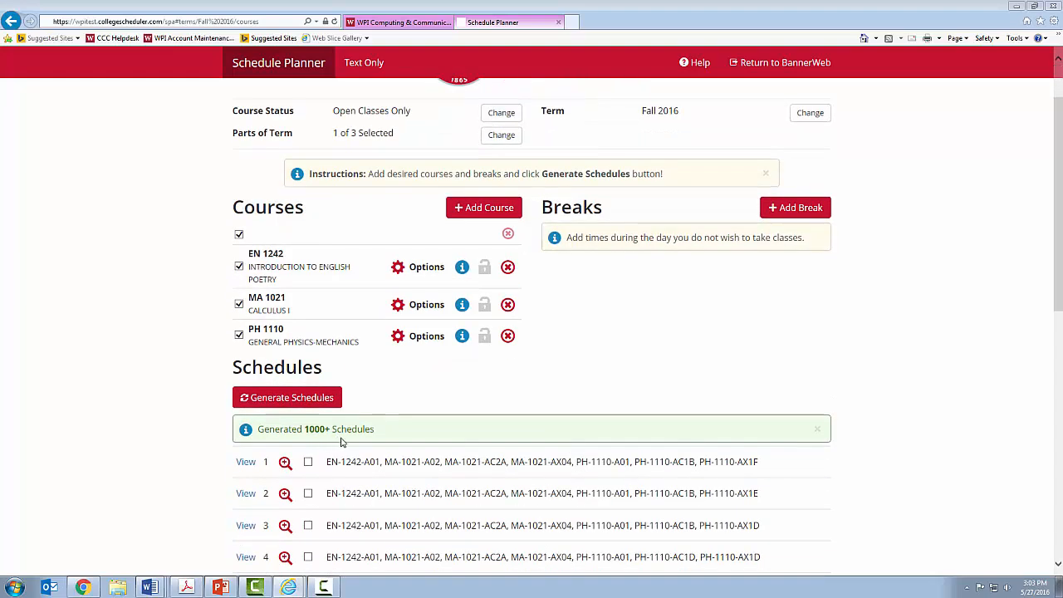
pyautogui.scroll(-3)
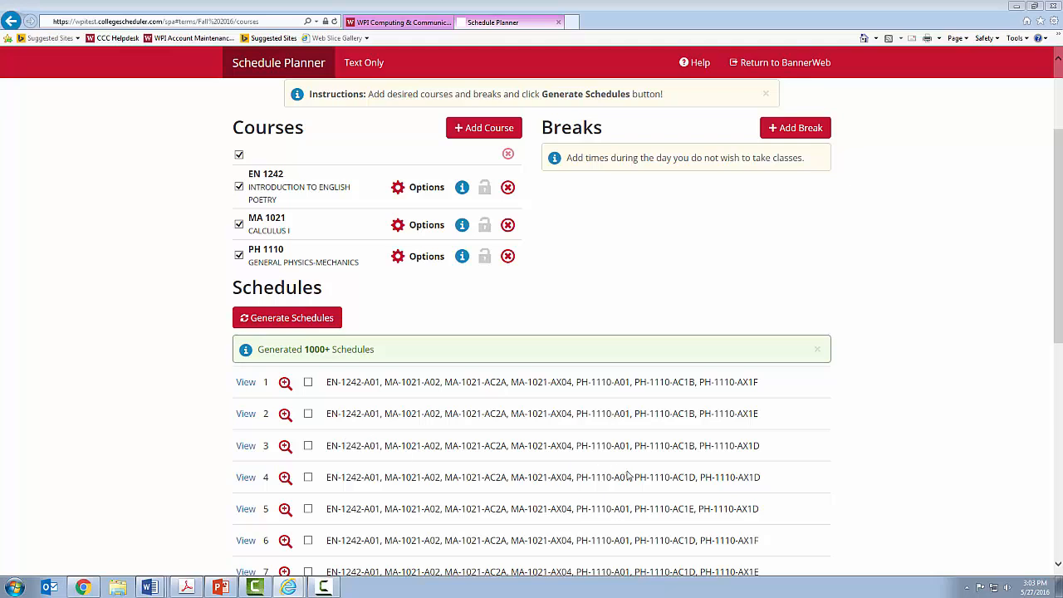
pyautogui.moveTo(841, 486)
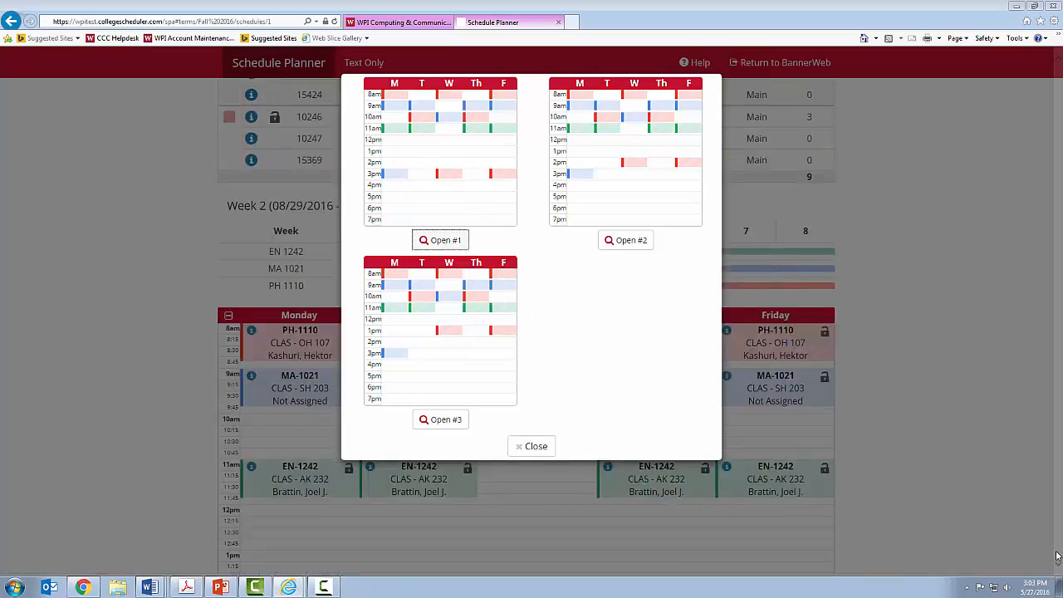
# Step: Open schedule 1 and lock its Monday and Tuesday PH 1110 sections, narrowing results to 79
pyautogui.click(532, 445)
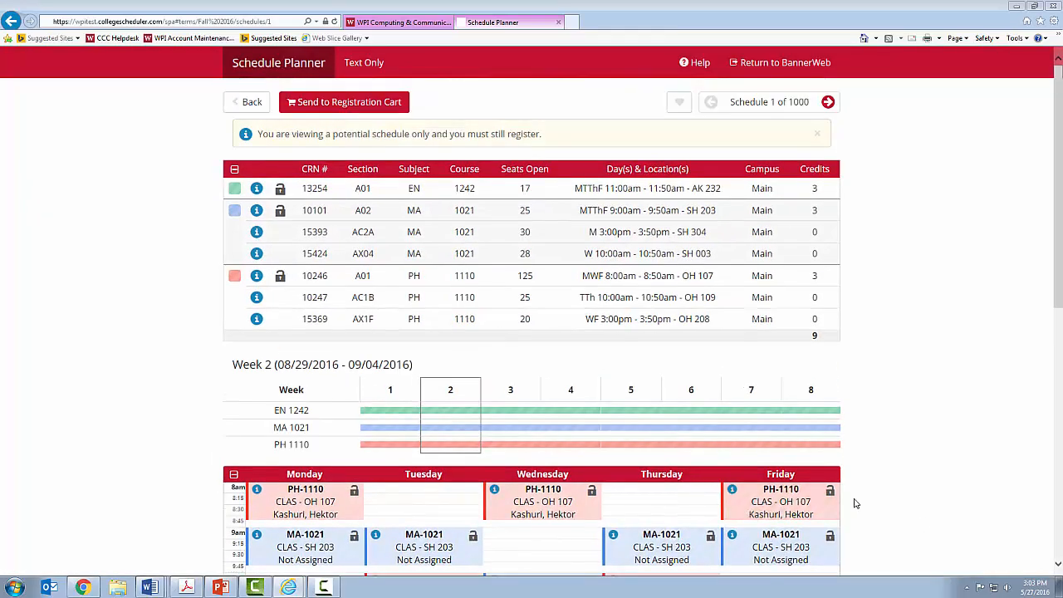
pyautogui.moveTo(855, 505)
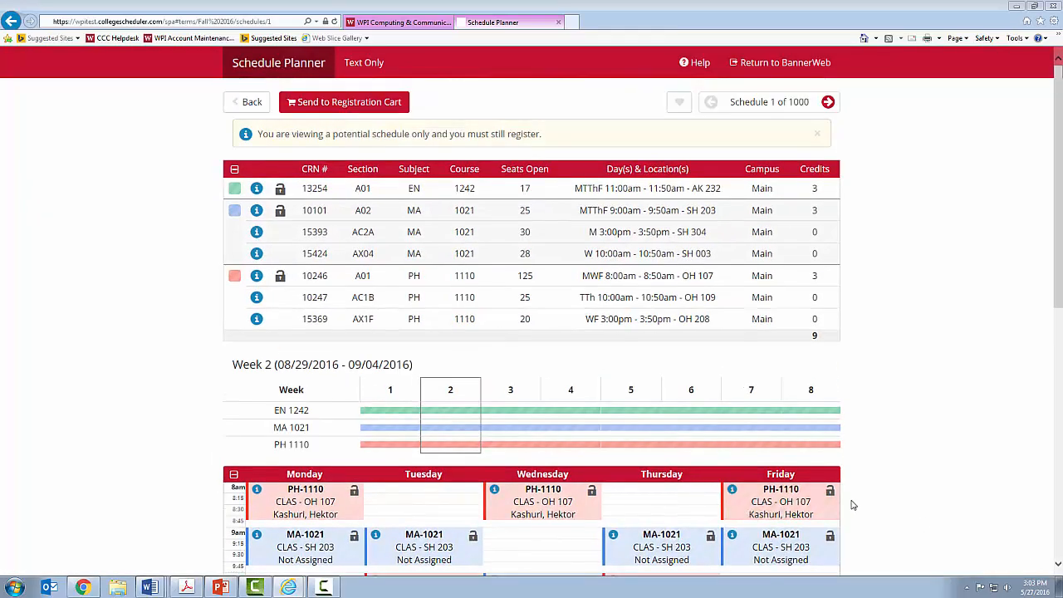
pyautogui.moveTo(965, 426)
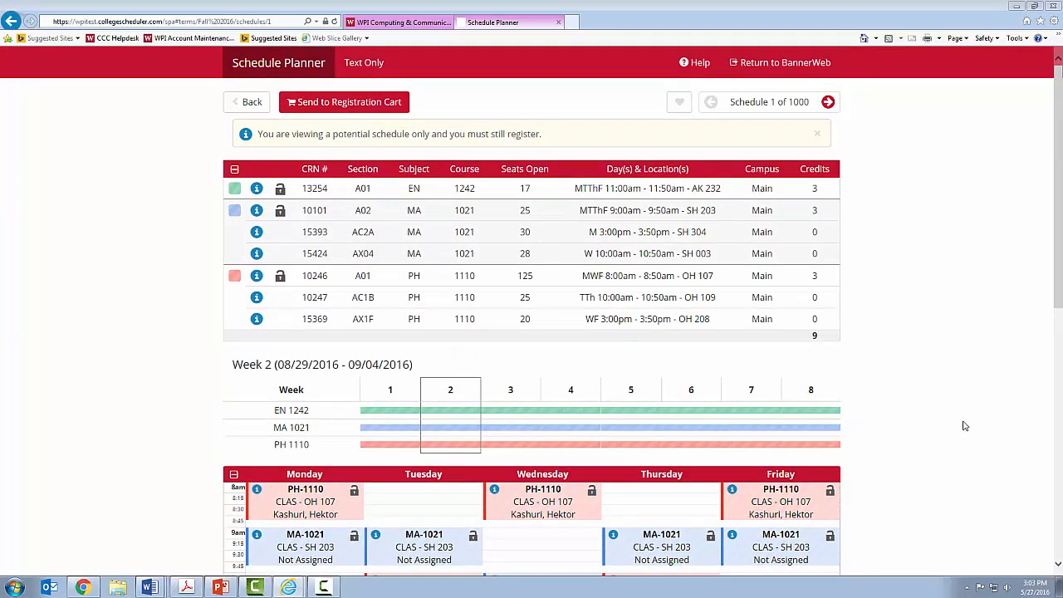
pyautogui.moveTo(886, 413)
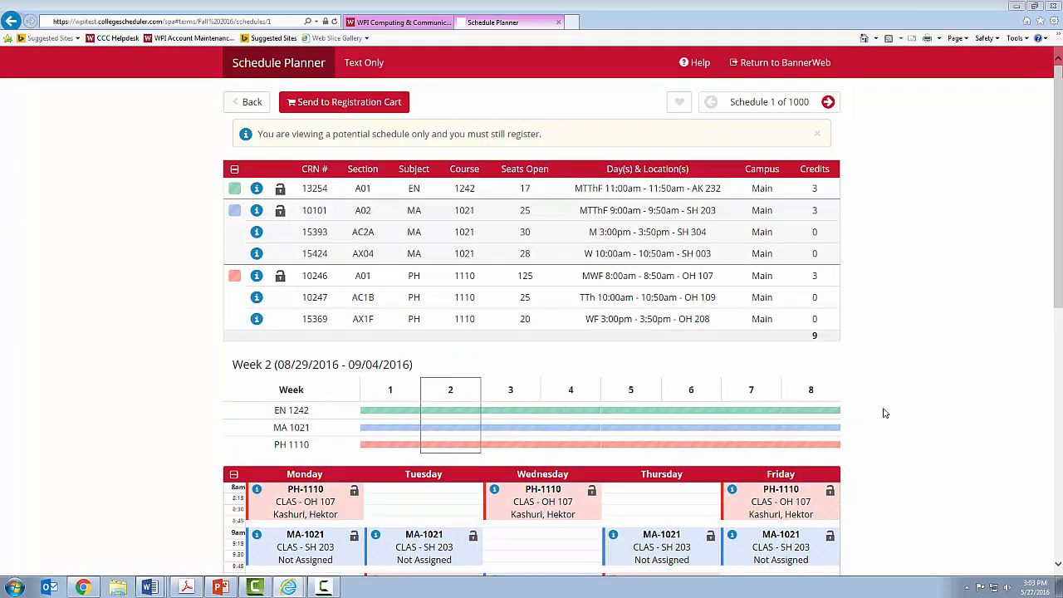
pyautogui.scroll(-3)
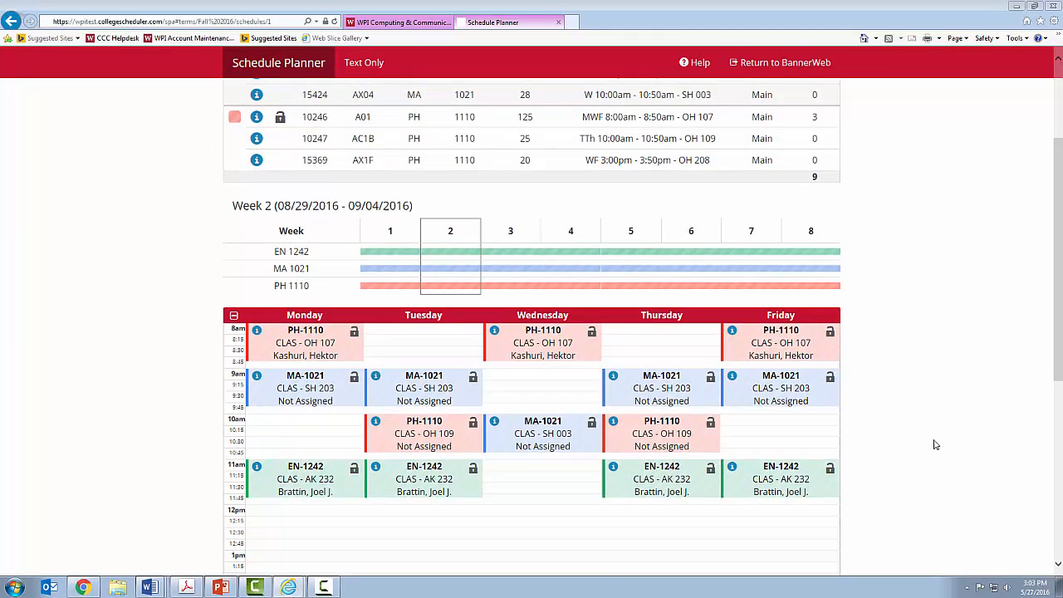
pyautogui.moveTo(352, 336)
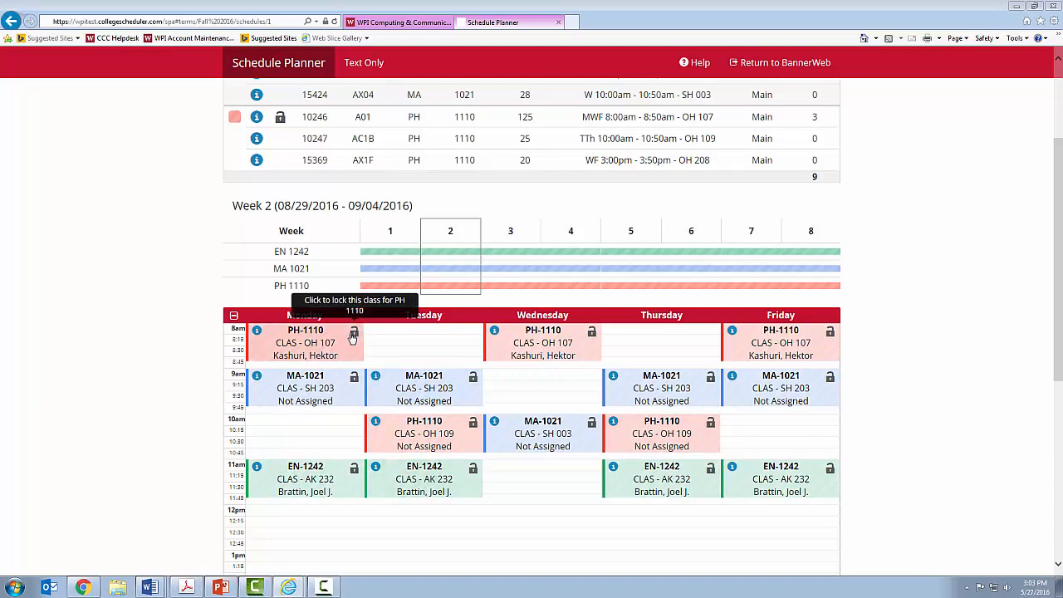
pyautogui.click(354, 331)
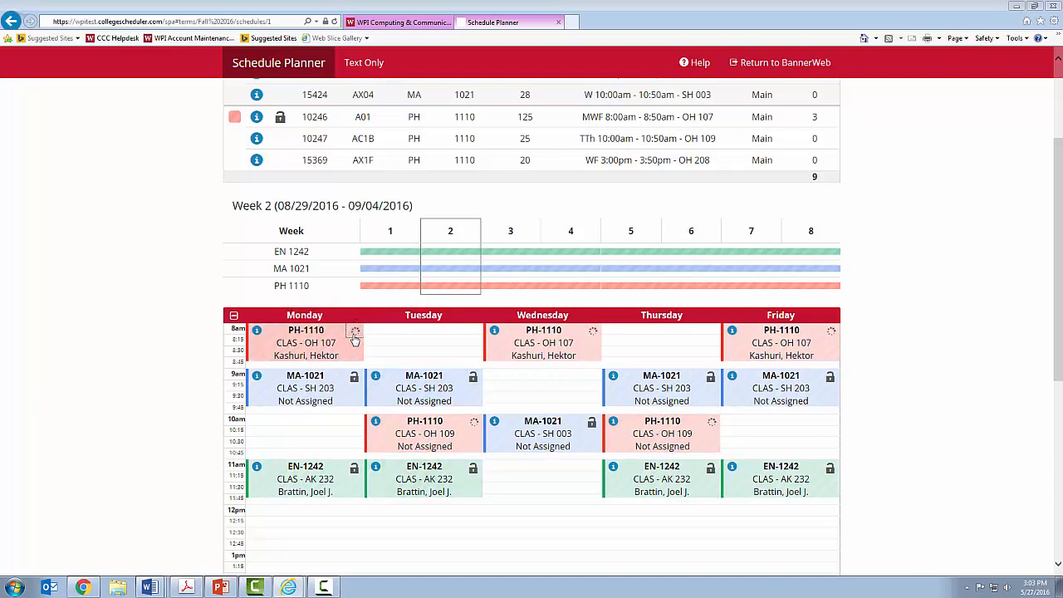
pyautogui.click(355, 330)
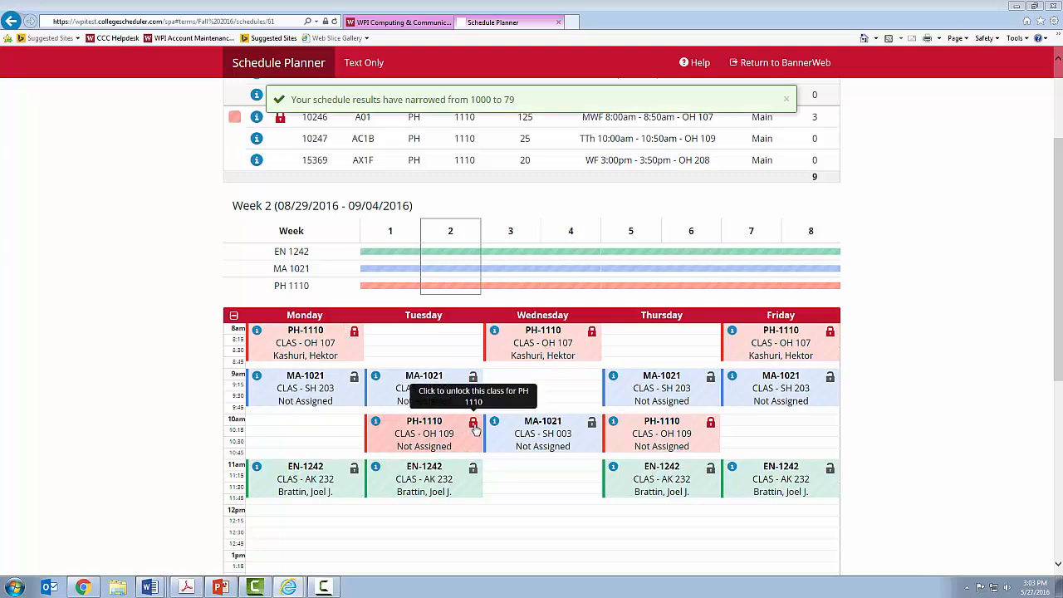
pyautogui.scroll(3)
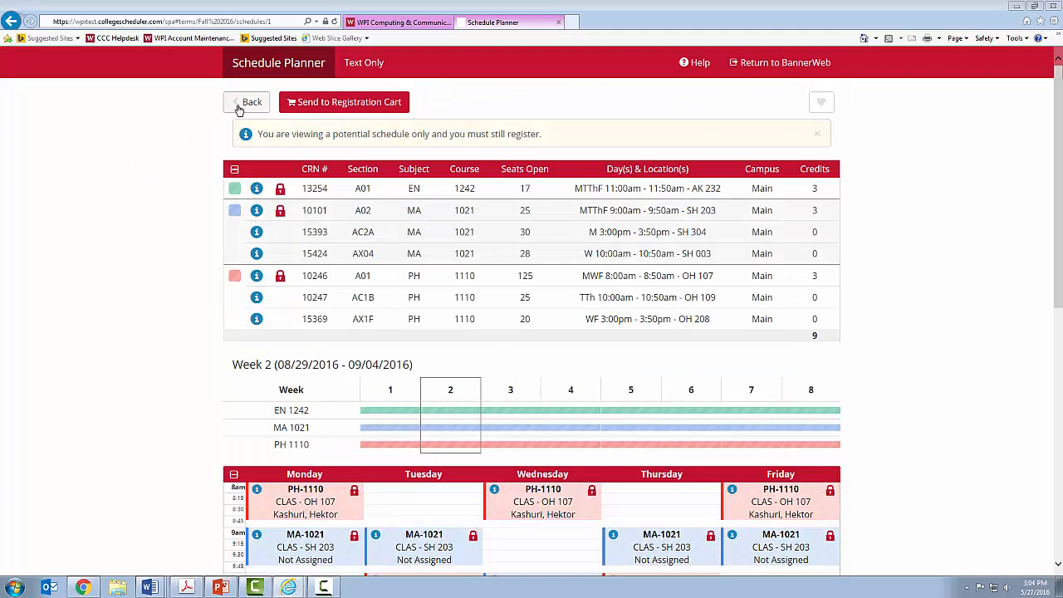
# Step: From the course overview, keep only Fall 2016 B Term as the part of term and save
pyautogui.click(253, 101)
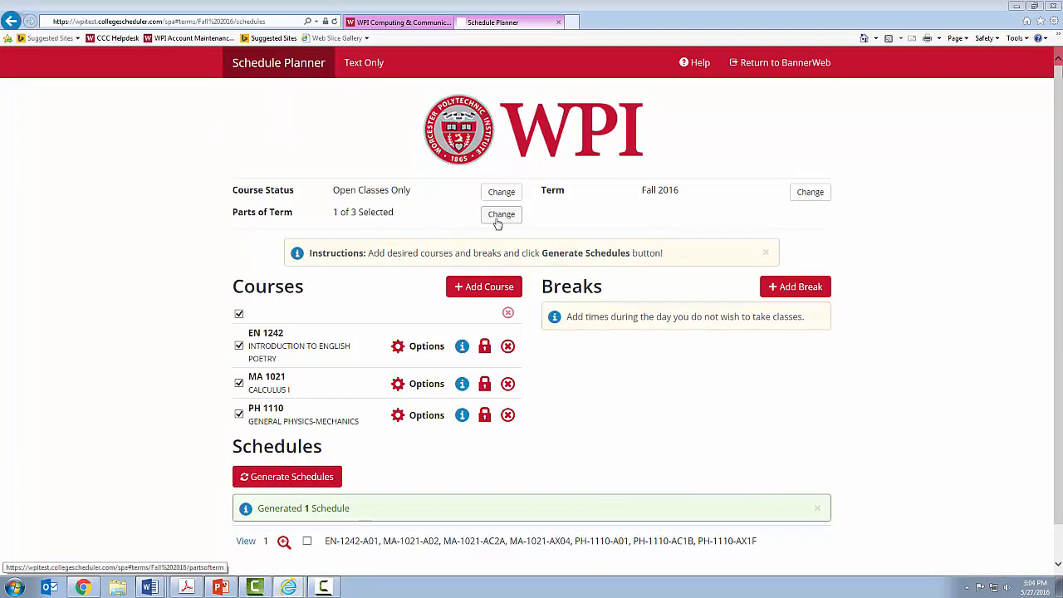
pyautogui.click(502, 215)
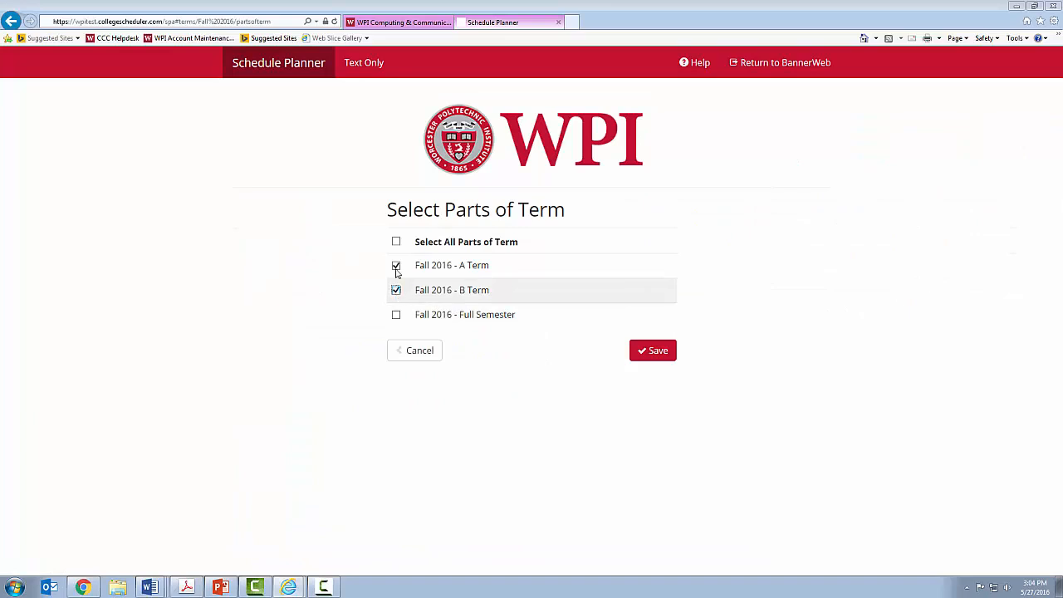
pyautogui.click(395, 266)
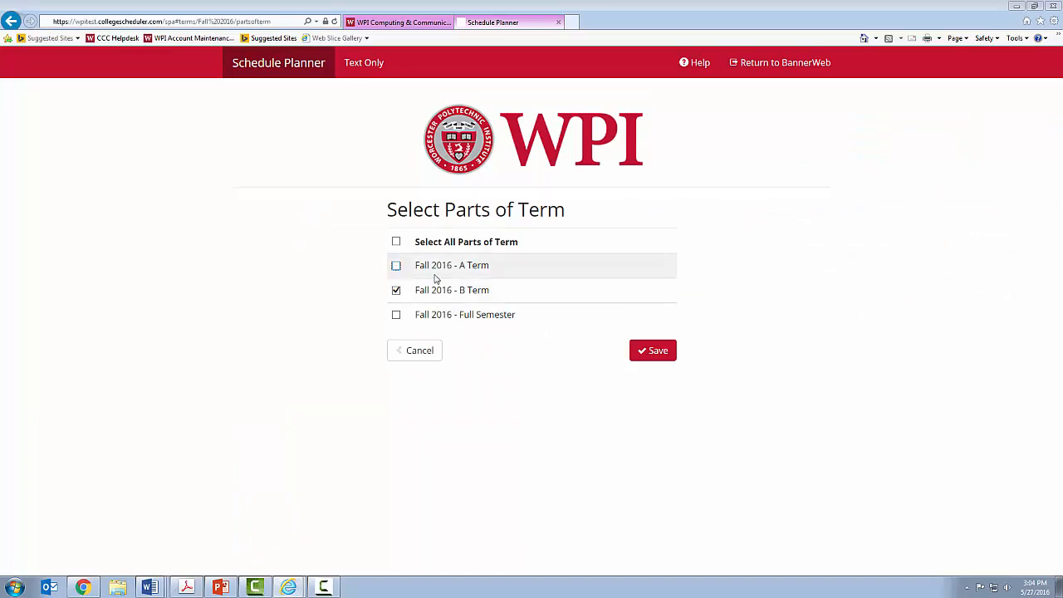
pyautogui.click(653, 349)
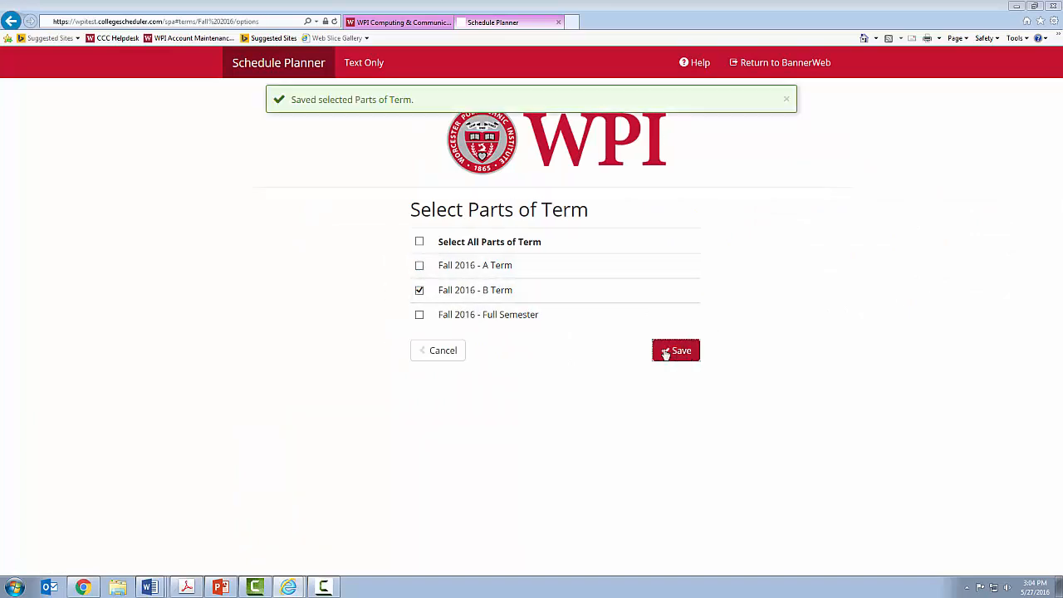
pyautogui.click(675, 349)
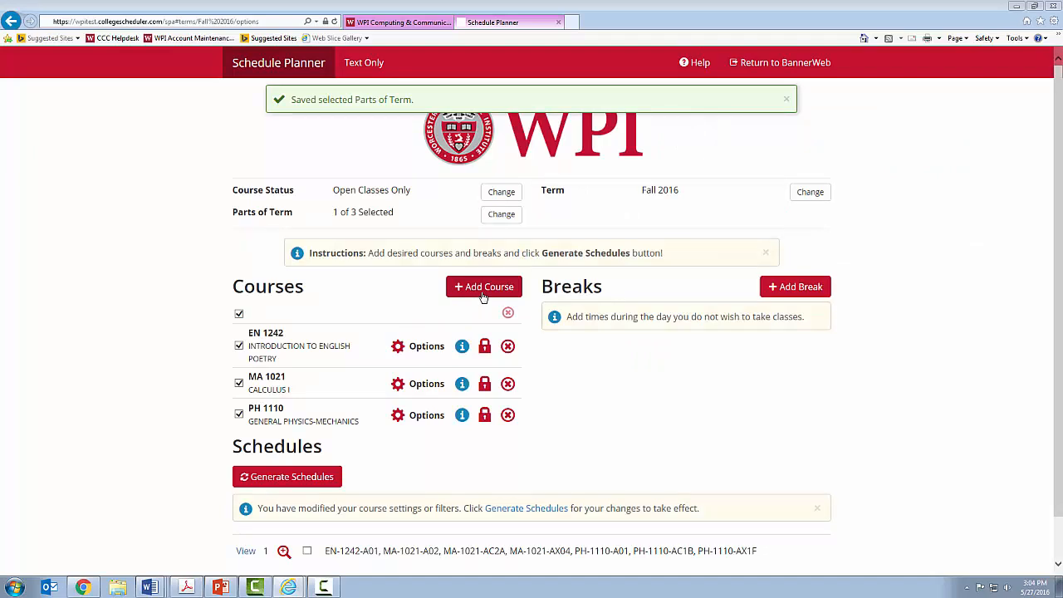
# Step: Add Calculus II from Mathematical Sciences and PH 1120 Electricity and Magnetism
pyautogui.click(484, 285)
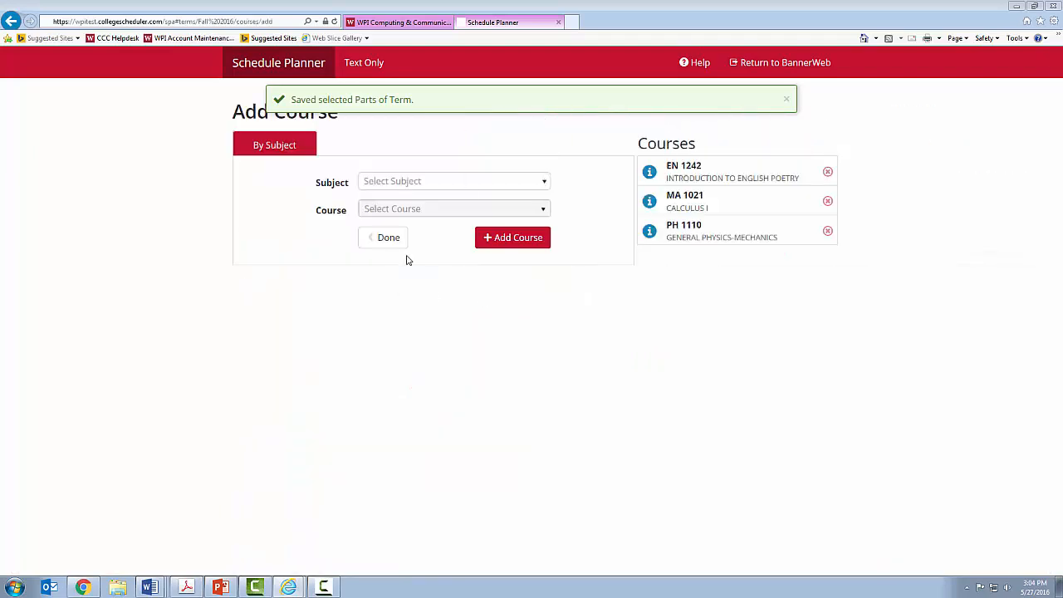
pyautogui.click(449, 182)
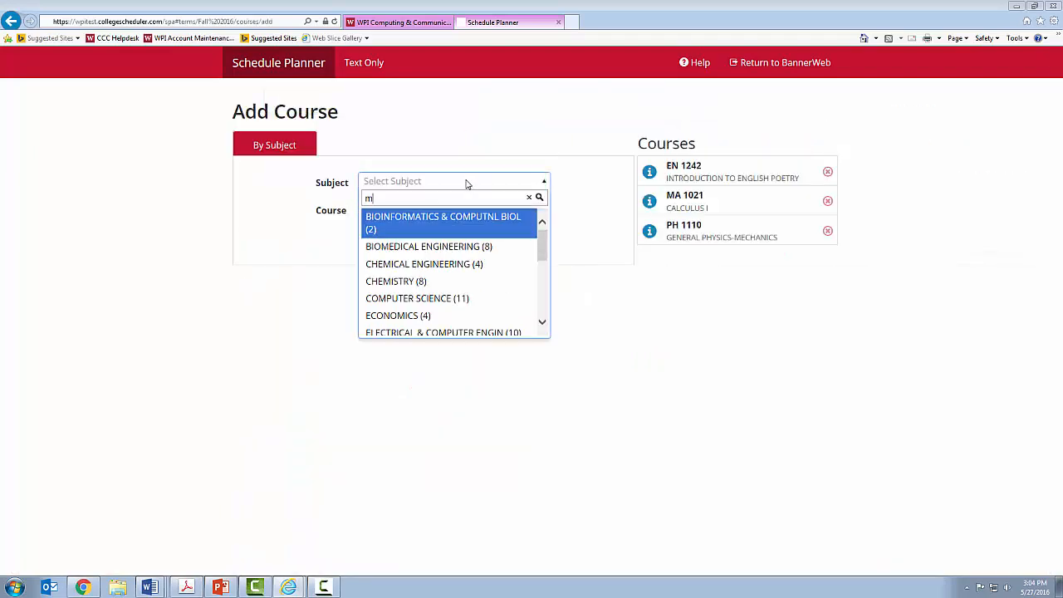
pyautogui.write('athem')
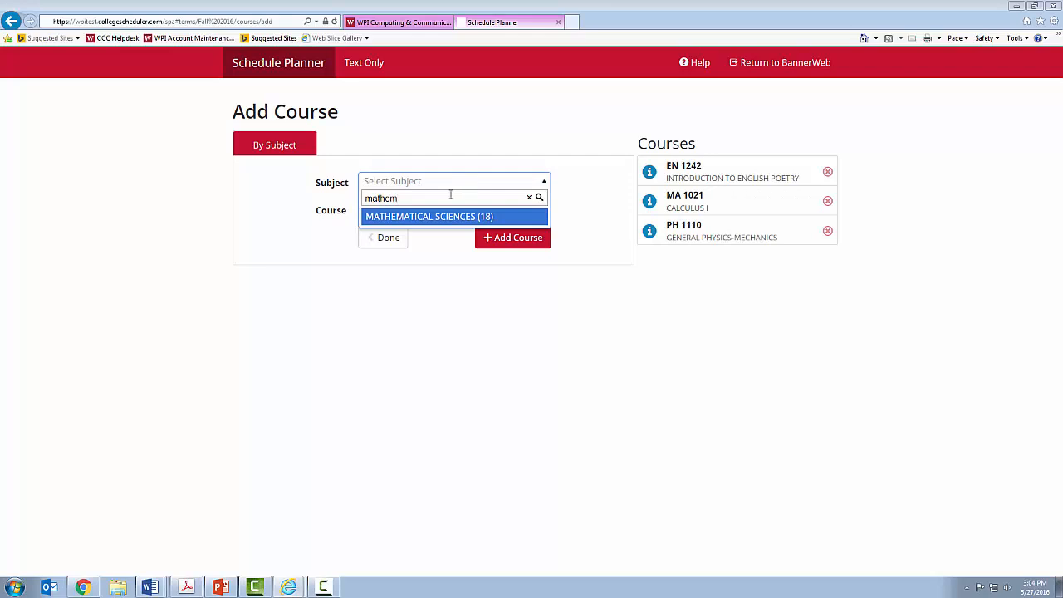
pyautogui.click(428, 216)
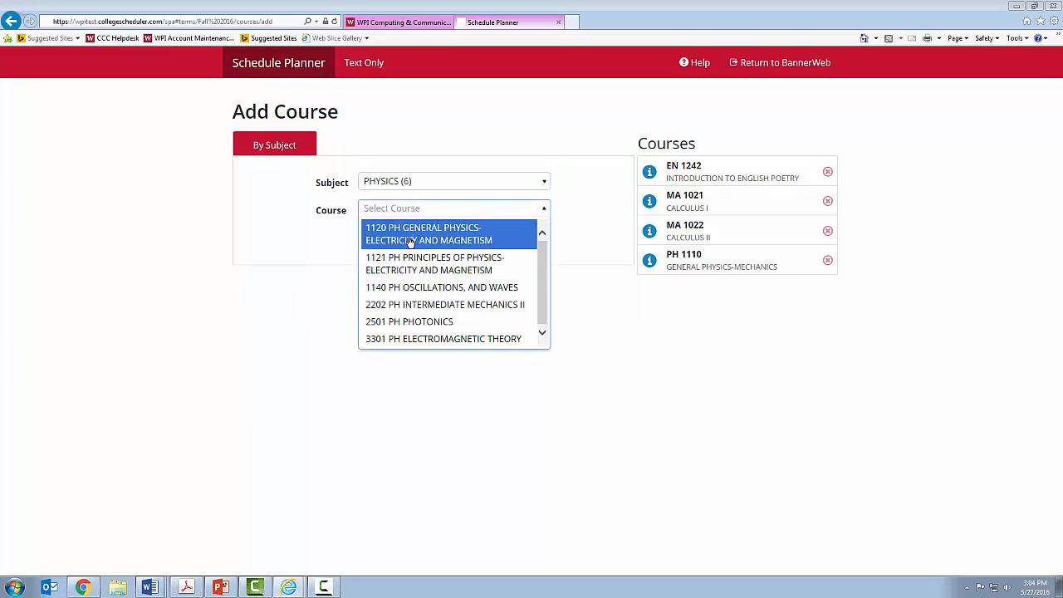
pyautogui.click(429, 233)
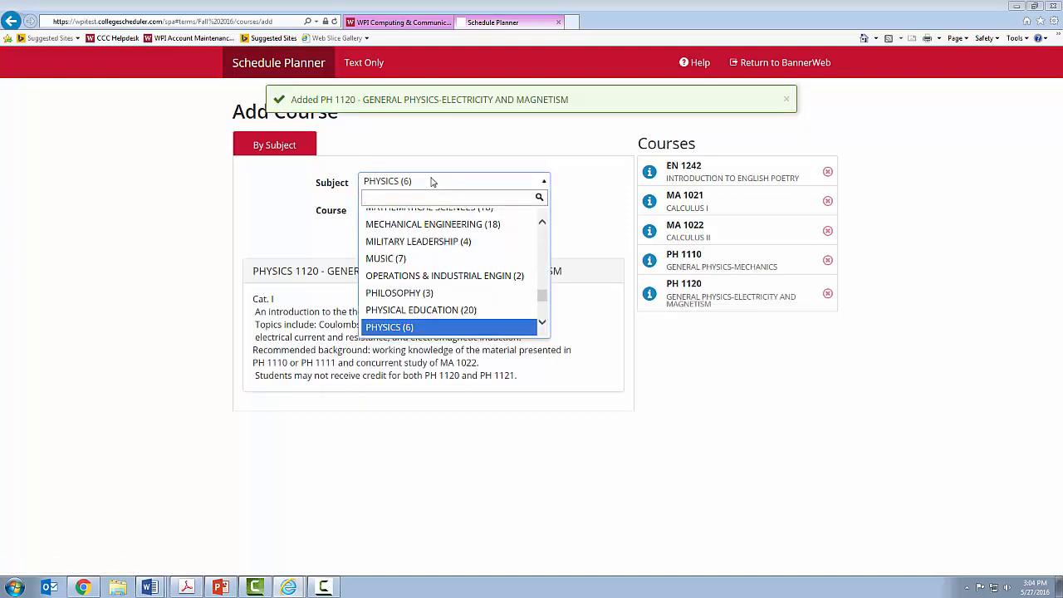
# Step: Add PY 1731 Introduction to Philosophy and Religion and finish, returning to the six-course list
pyautogui.write('philo')
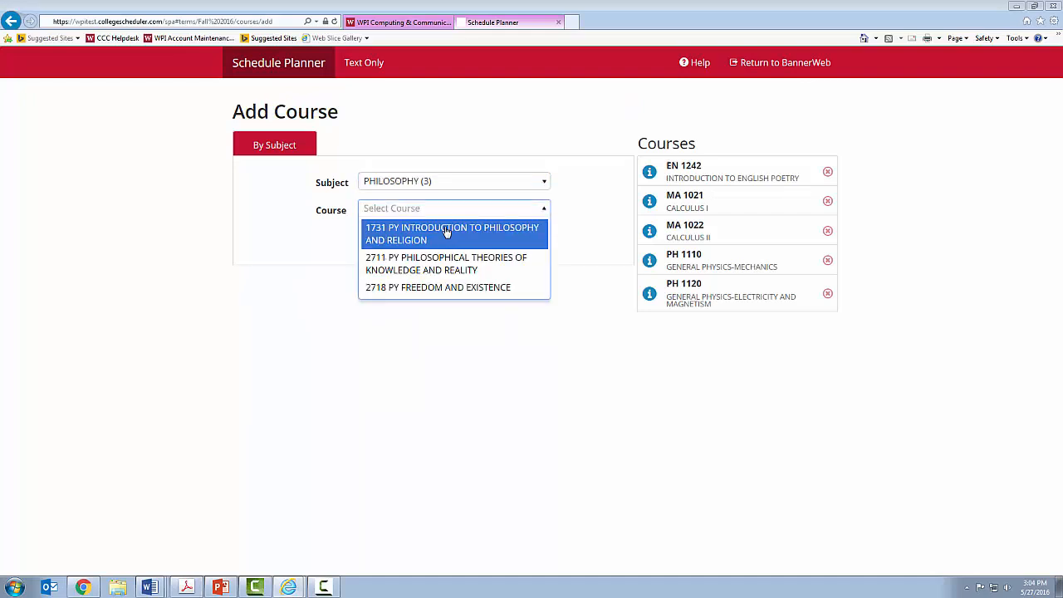
pyautogui.click(452, 233)
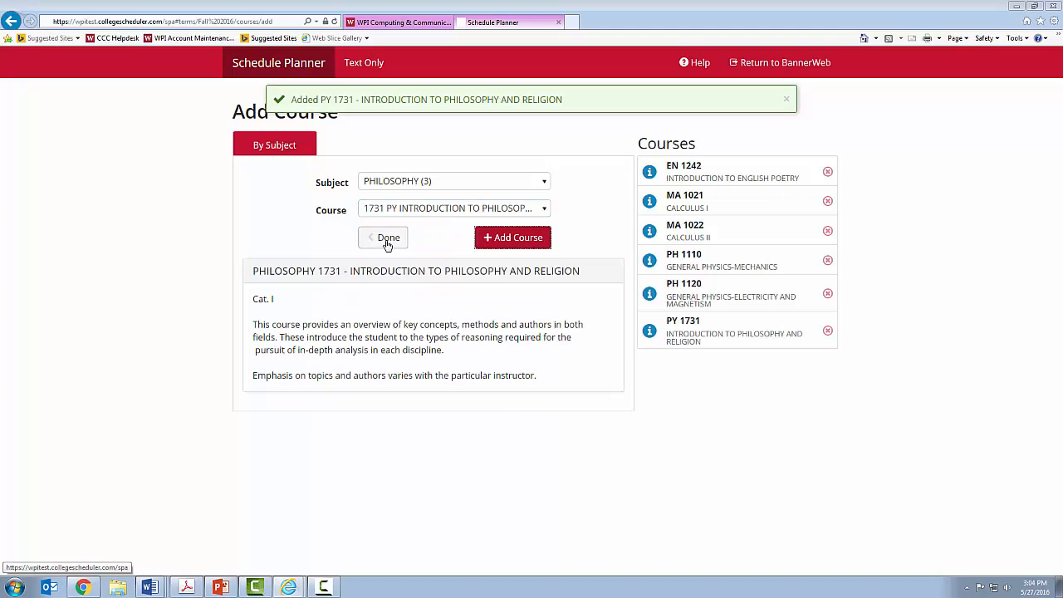
pyautogui.click(786, 99)
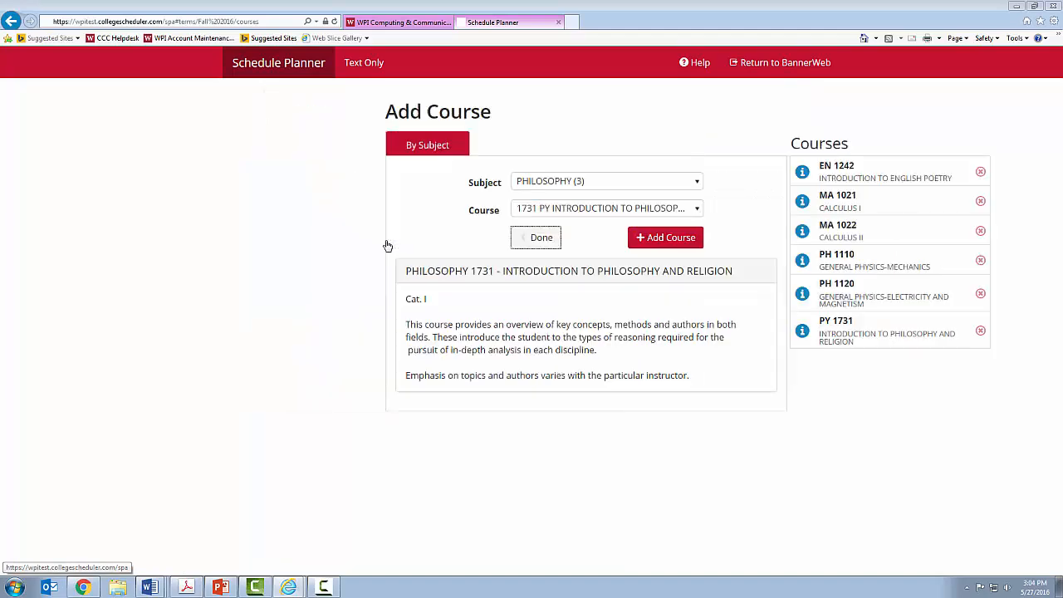
pyautogui.click(535, 236)
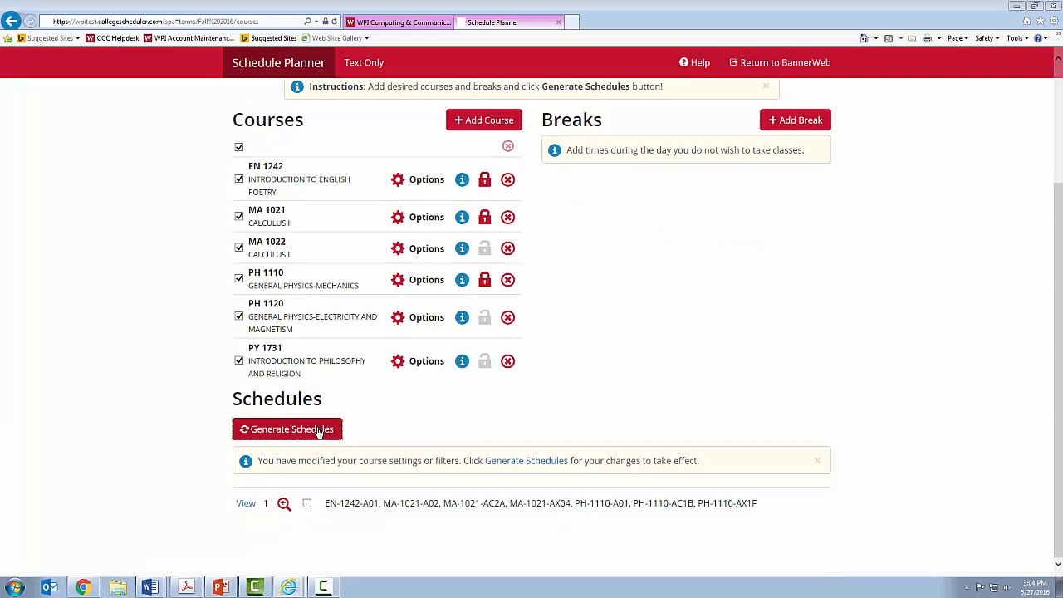
# Step: Generate the 460 possible schedules from the six courses and scroll to the first one
pyautogui.click(286, 429)
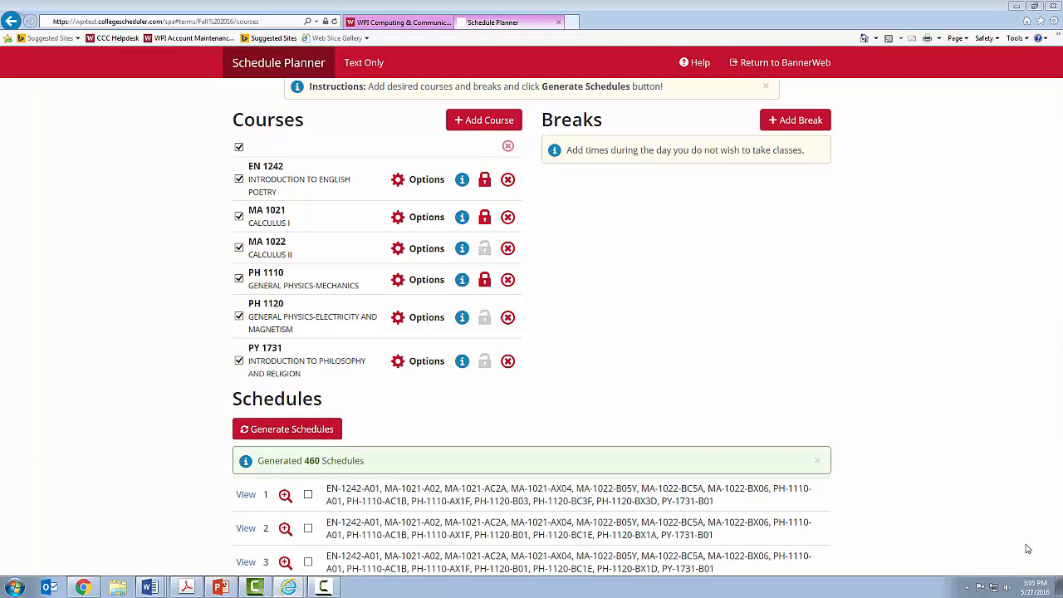
pyautogui.scroll(-3)
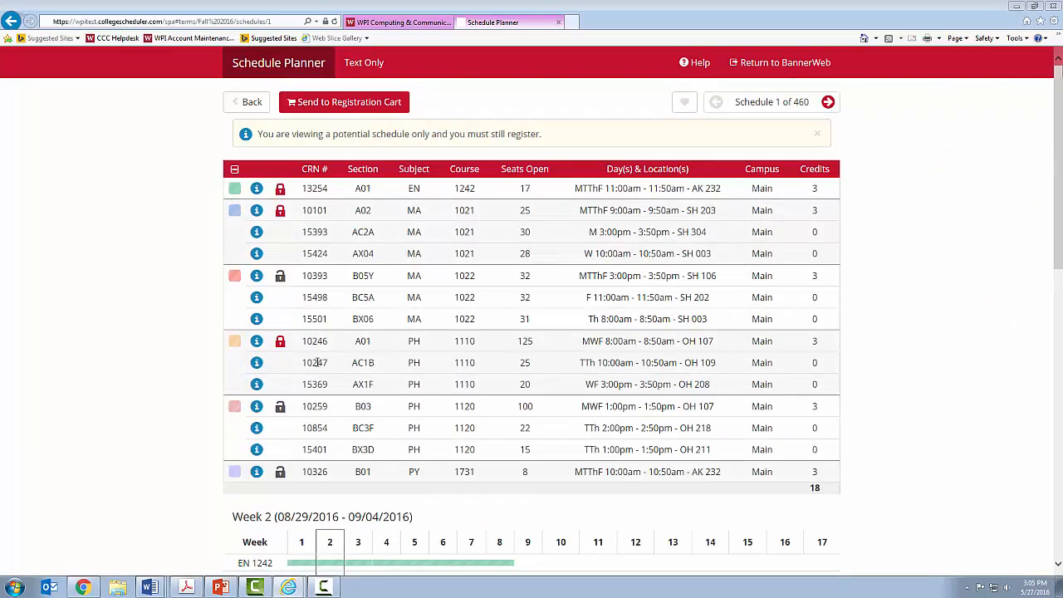
pyautogui.scroll(-3)
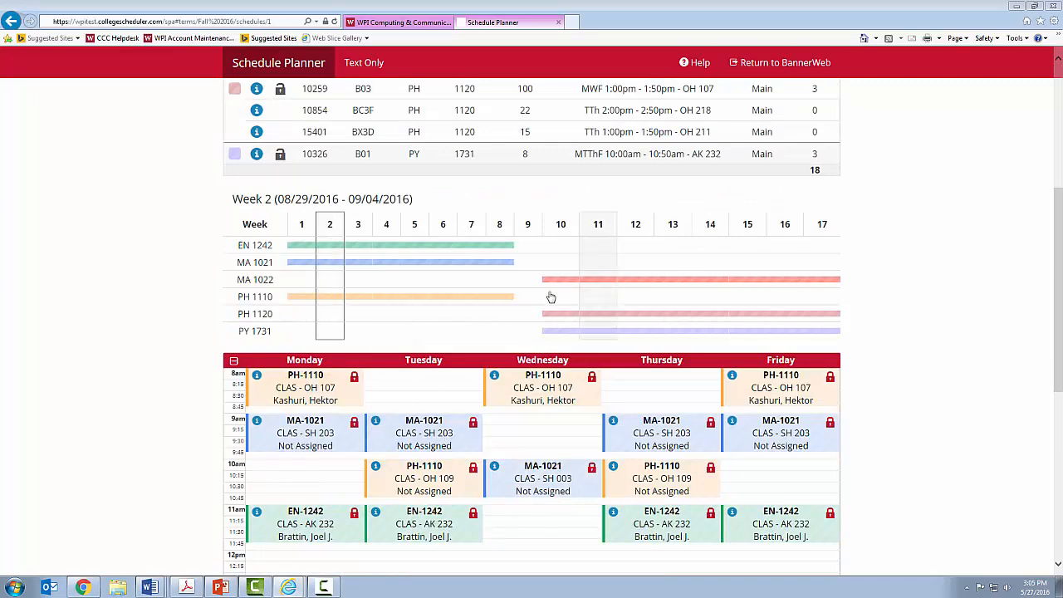
pyautogui.moveTo(656, 284)
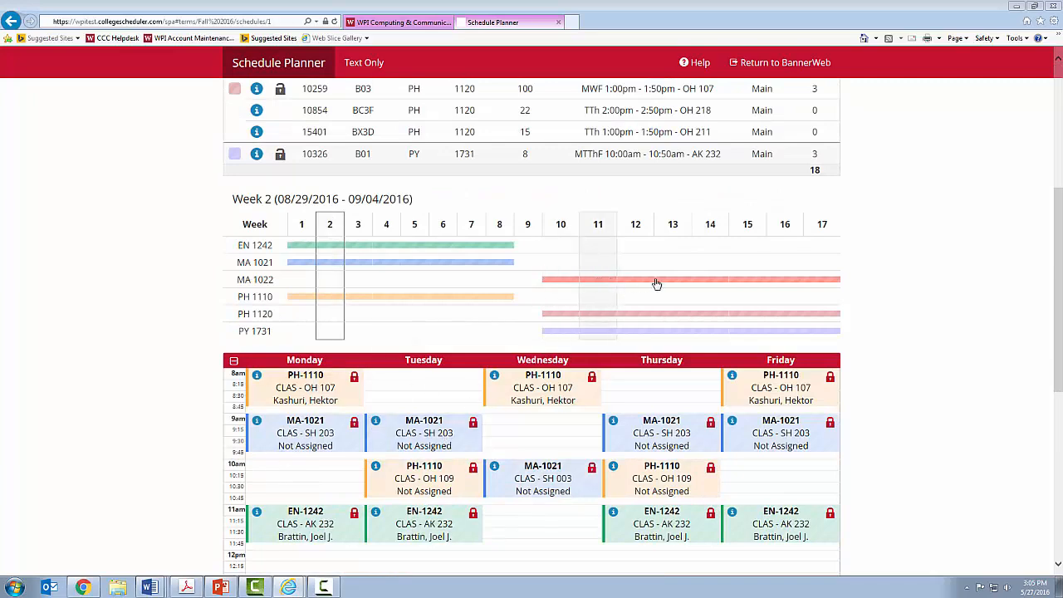
# Step: View week 14 of schedule 1 and lock its PH 1120 section into the schedule
pyautogui.click(711, 223)
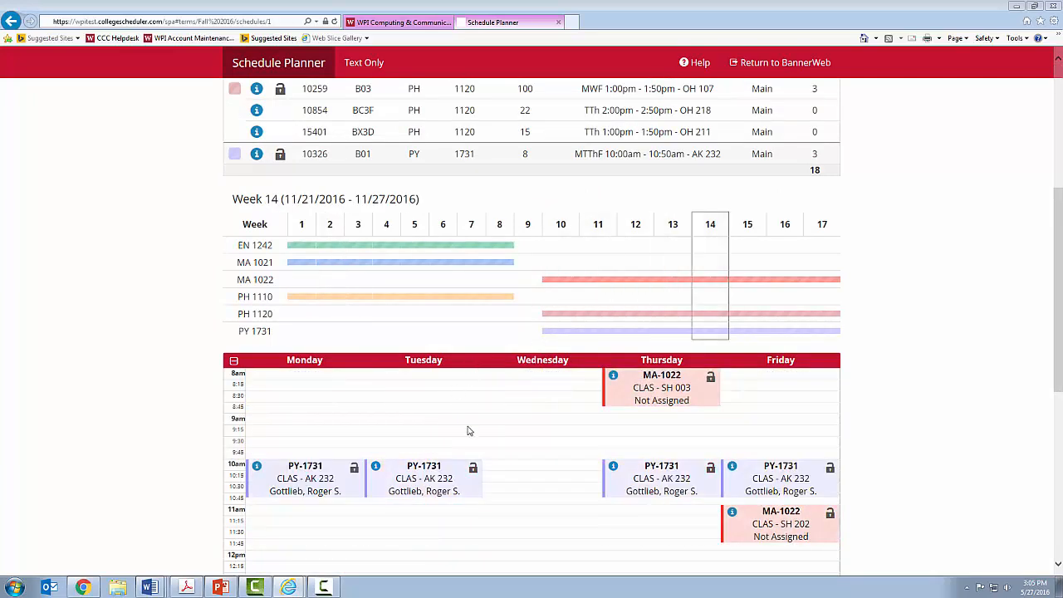
pyautogui.scroll(-3)
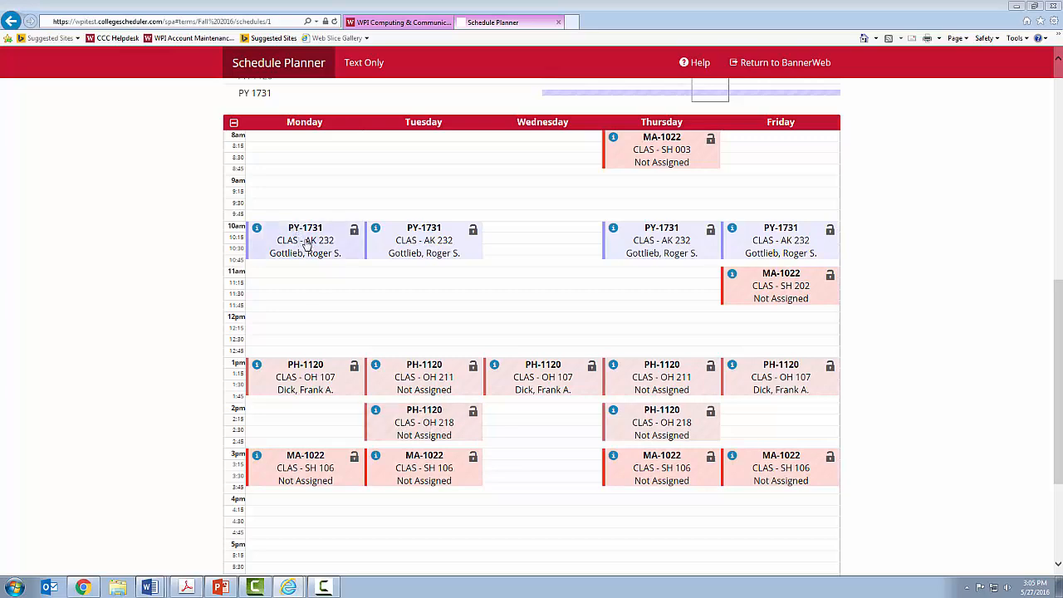
pyautogui.scroll(3)
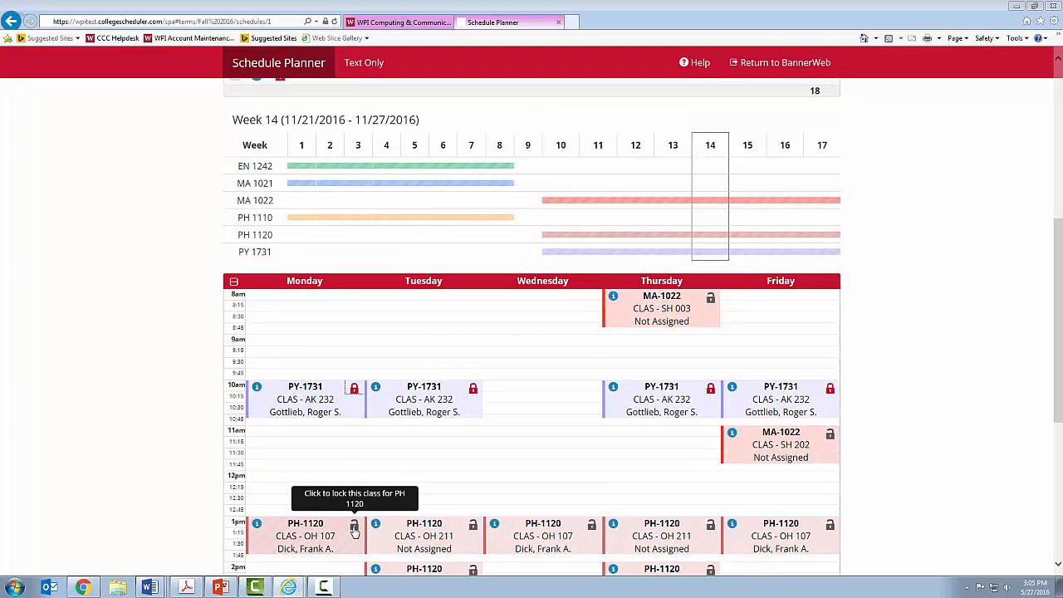
pyautogui.click(329, 145)
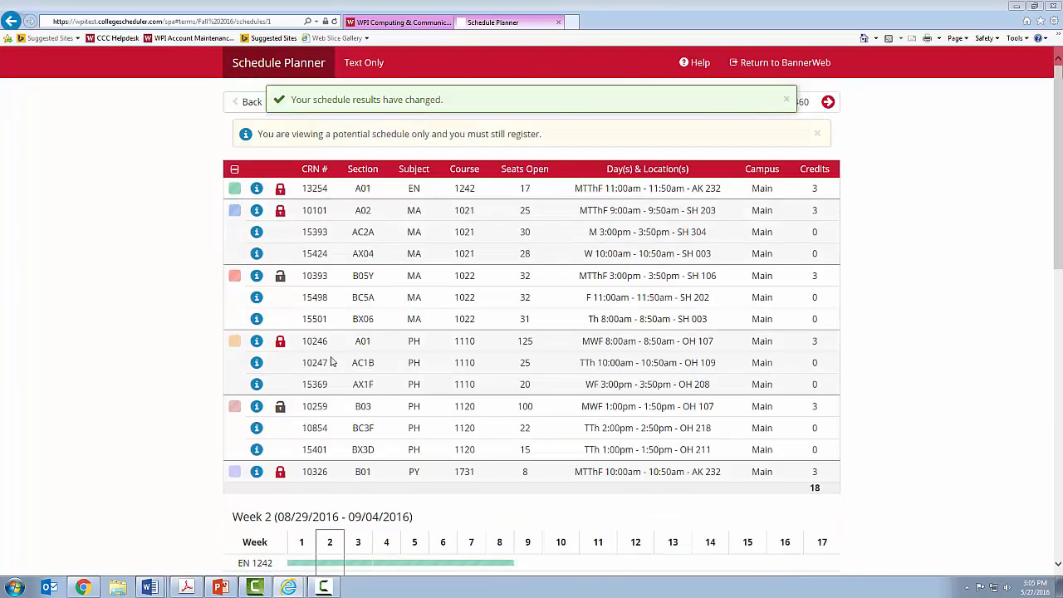
# Step: Send the viewed schedule to the Banner registration cart and confirm the transfer
pyautogui.click(785, 100)
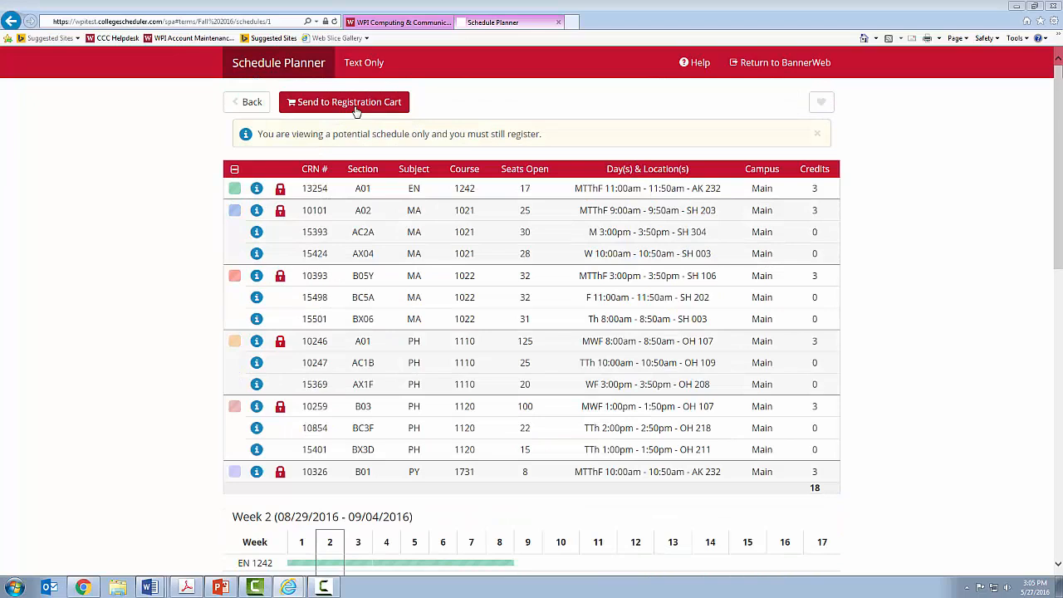
pyautogui.click(344, 101)
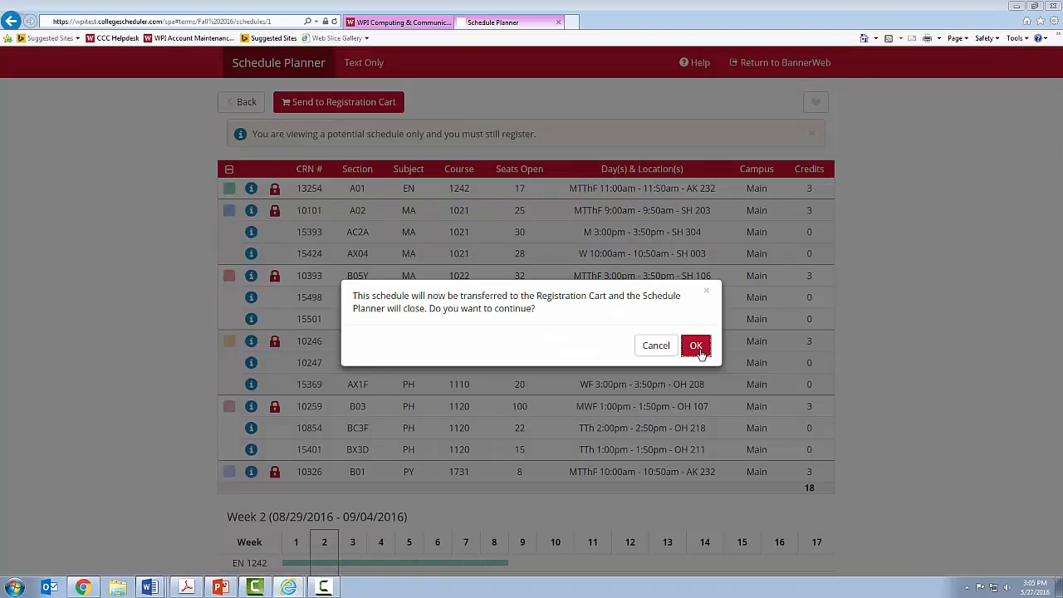
pyautogui.click(696, 344)
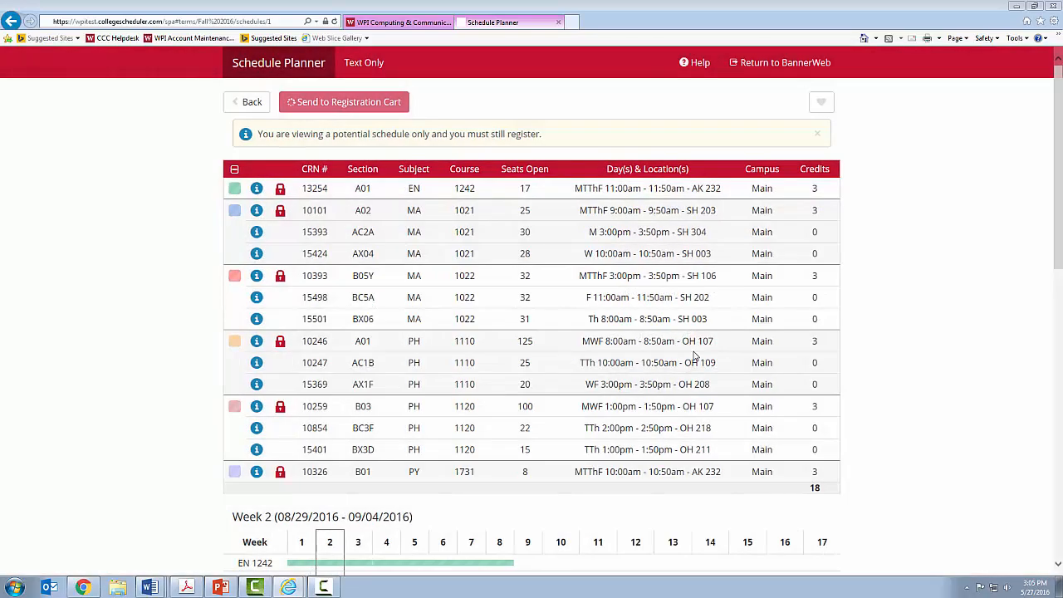
# Step: Open the Banner Web registration cart showing all transferred classes, calculus through philosophy
pyautogui.click(344, 101)
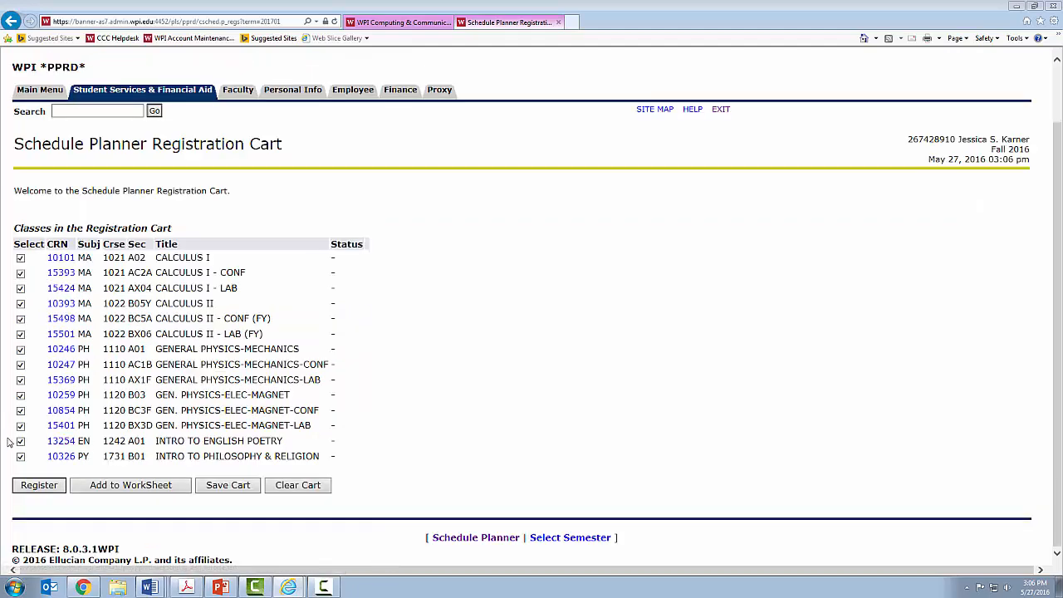
pyautogui.moveTo(38, 485)
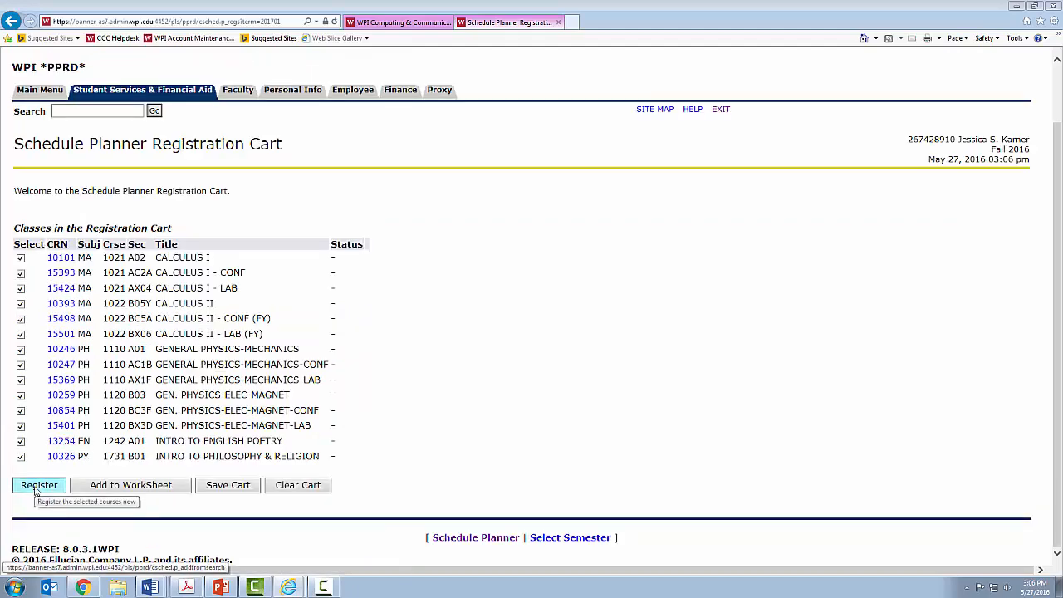